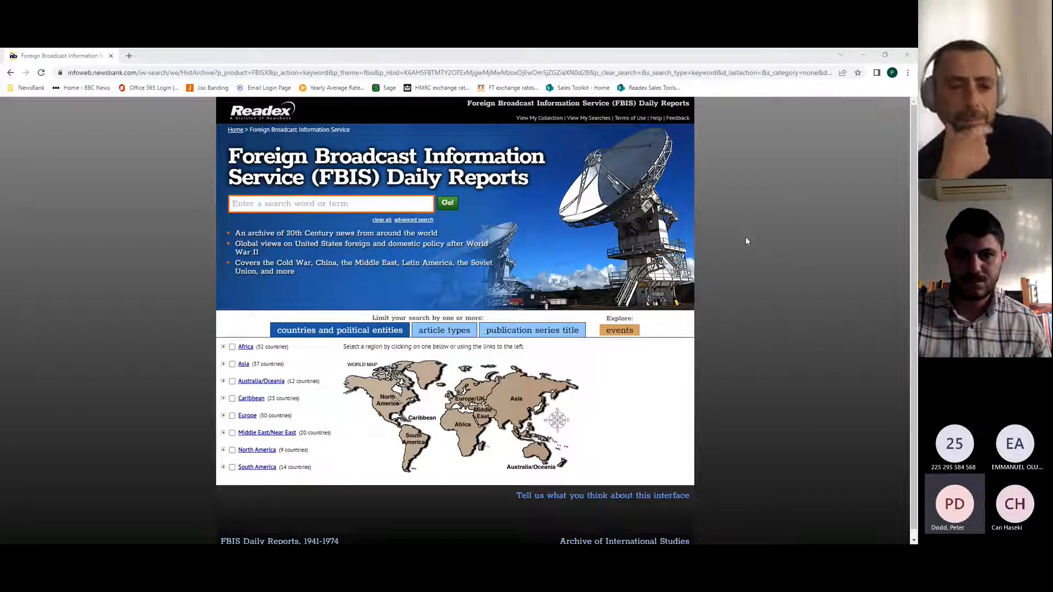
pyautogui.moveTo(745, 218)
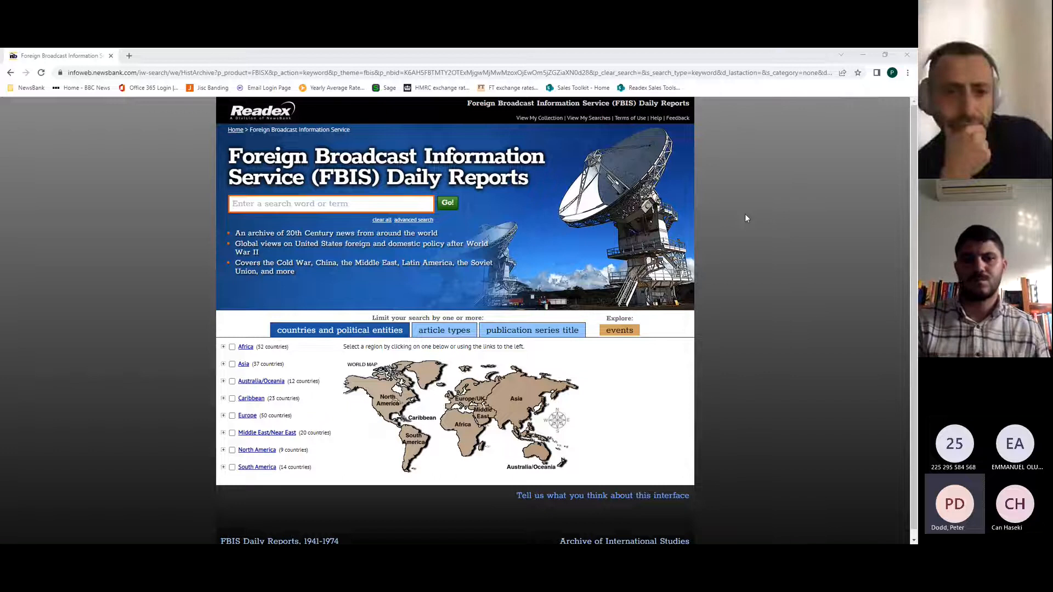
pyautogui.moveTo(757, 206)
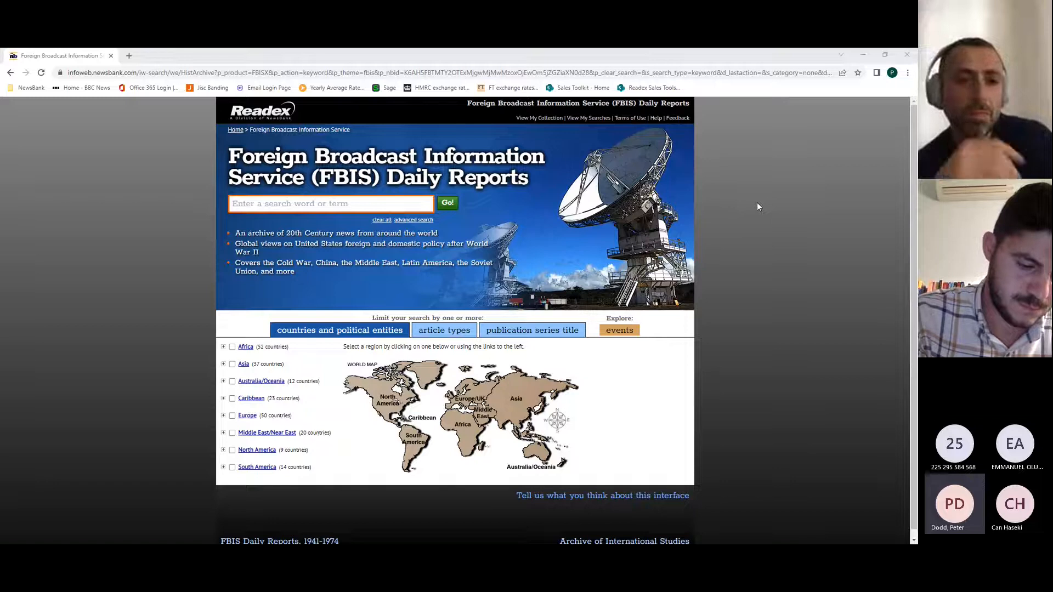
pyautogui.moveTo(747, 387)
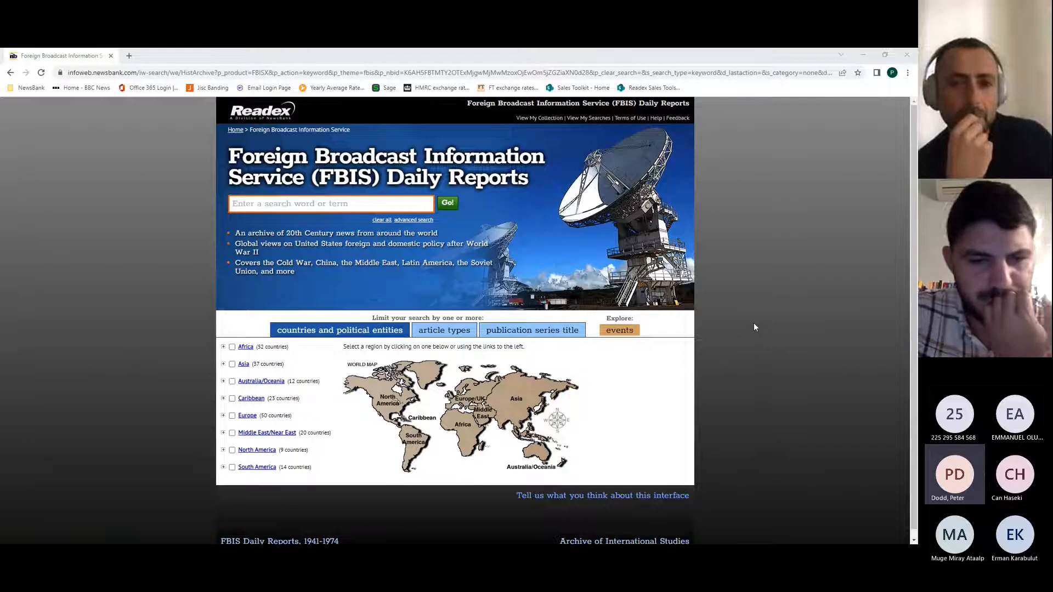
pyautogui.moveTo(747, 347)
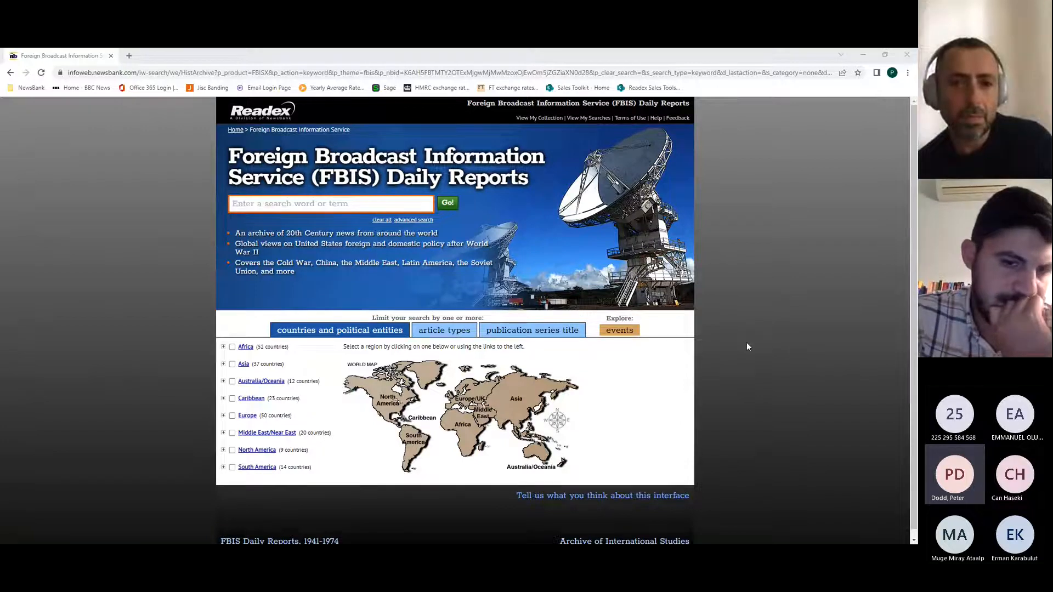
pyautogui.moveTo(744, 292)
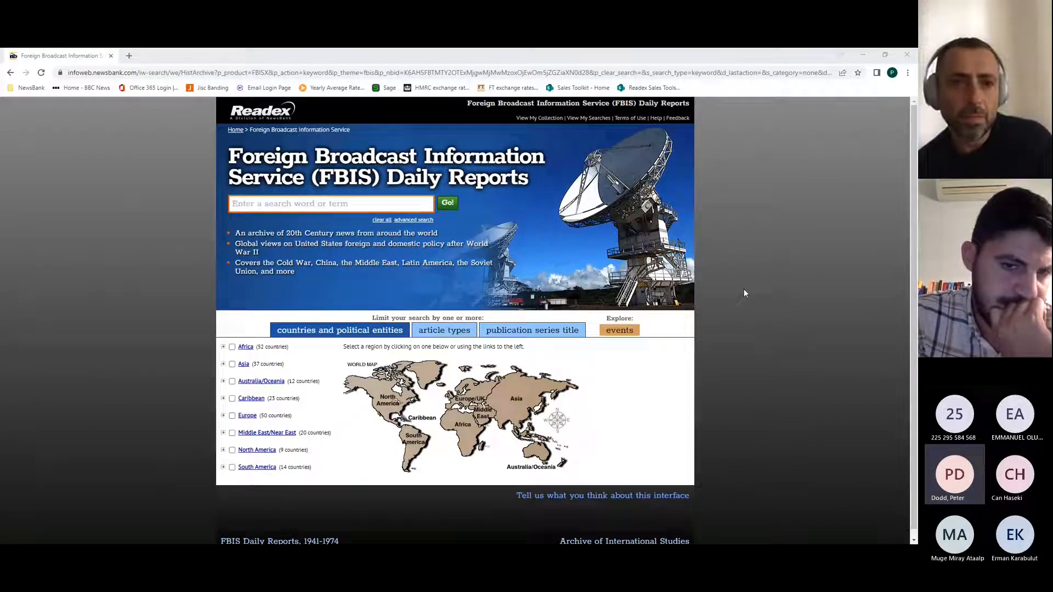
pyautogui.moveTo(735, 302)
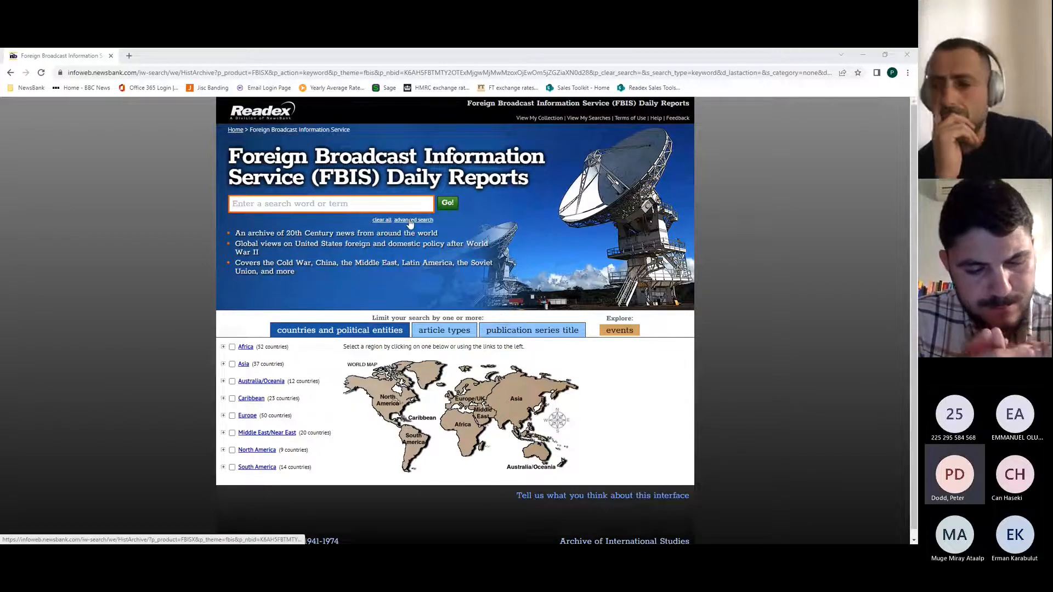
# - Switch to the advanced search form and back to the simple search form
pyautogui.click(414, 219)
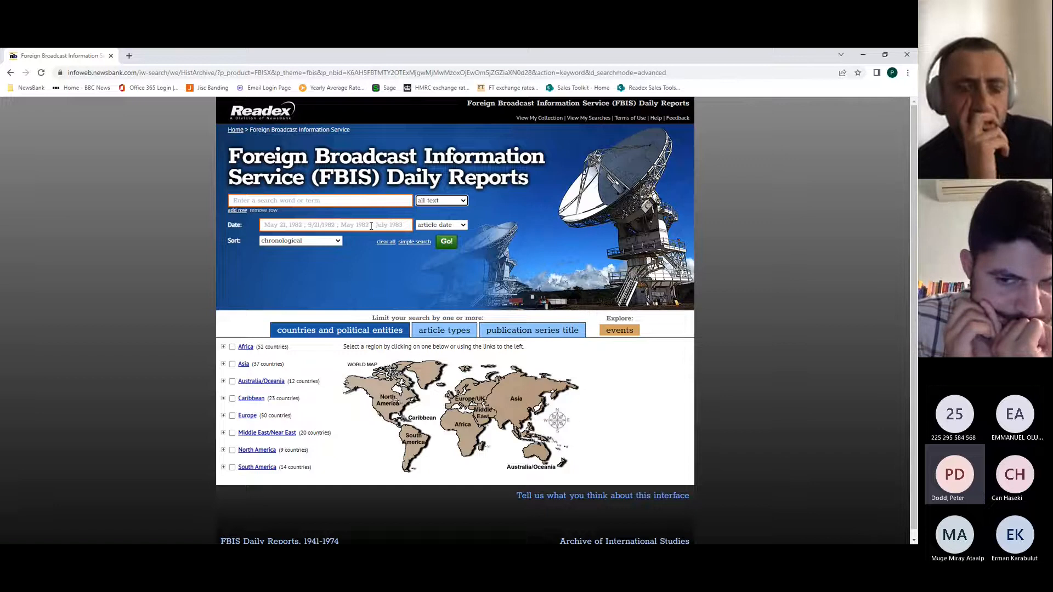
pyautogui.click(415, 242)
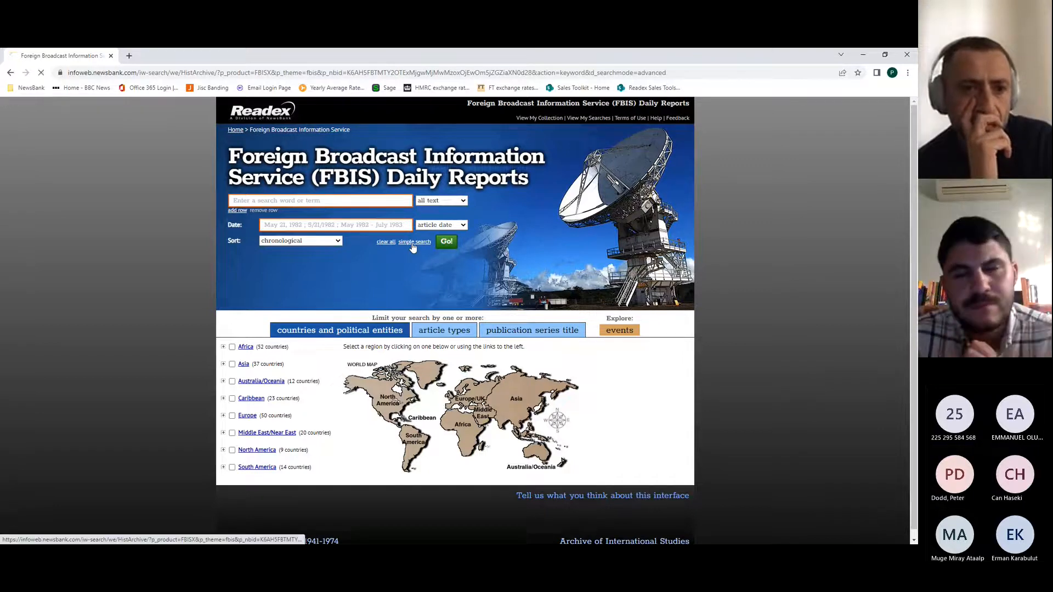
pyautogui.click(414, 242)
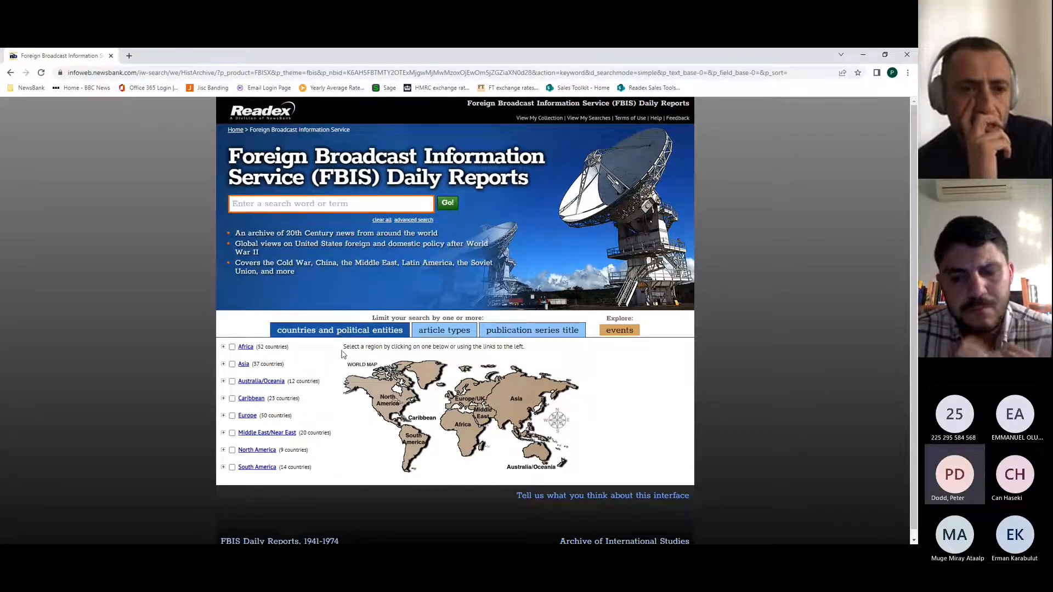
pyautogui.moveTo(469, 463)
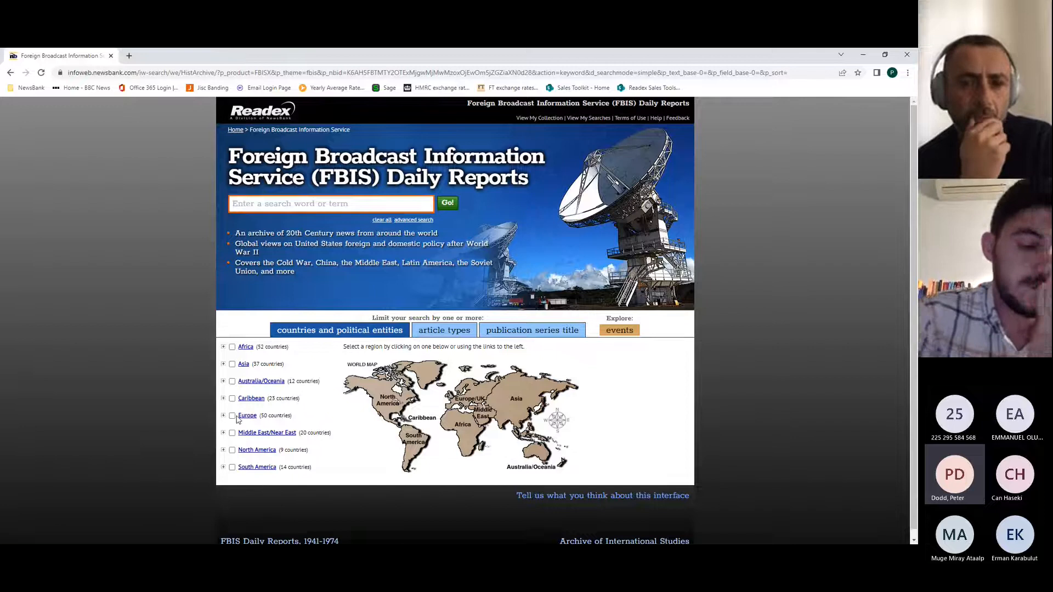
# - Tick and untick Europe, expand its country list, and tick Cyprus, Estonia and Finland
pyautogui.click(231, 416)
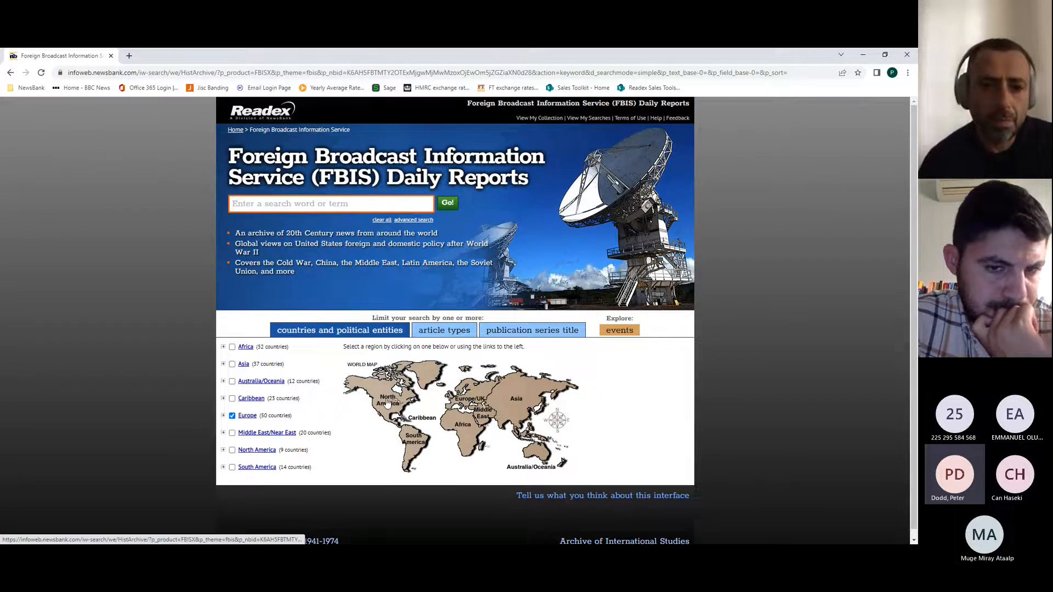
pyautogui.moveTo(374, 422)
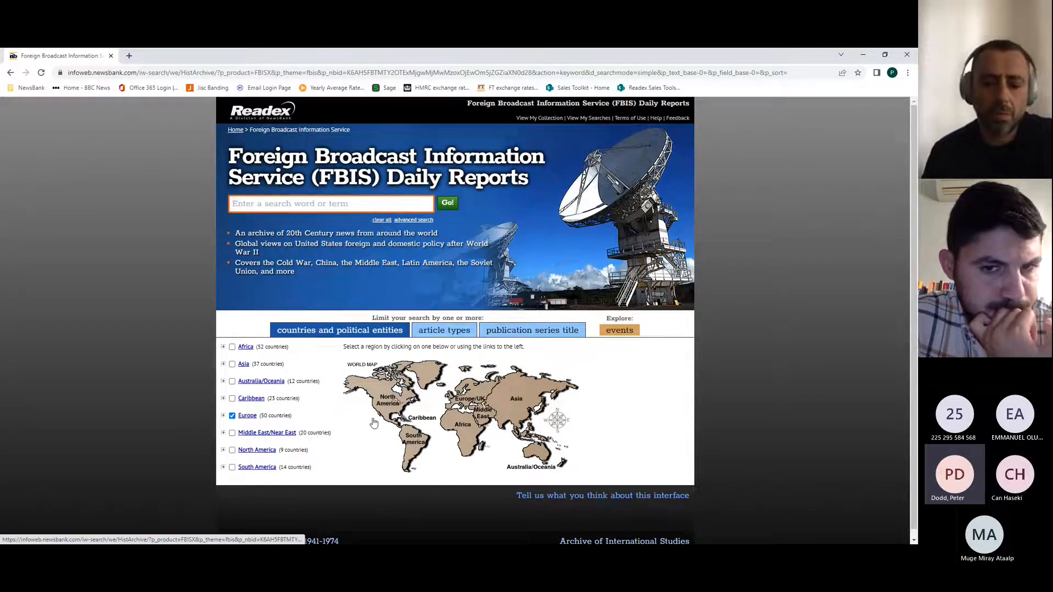
pyautogui.click(231, 415)
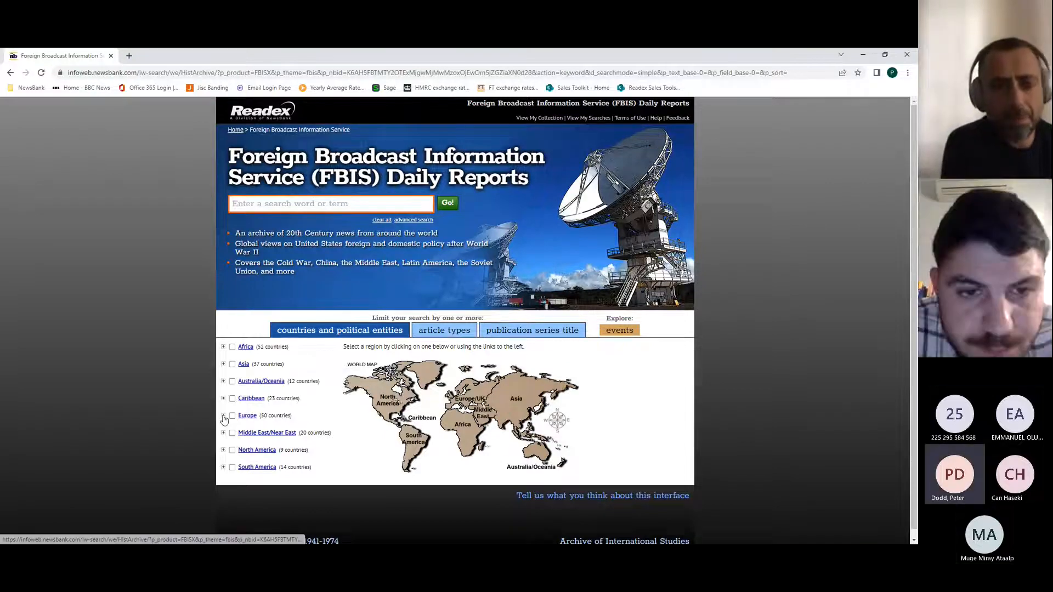
pyautogui.click(223, 415)
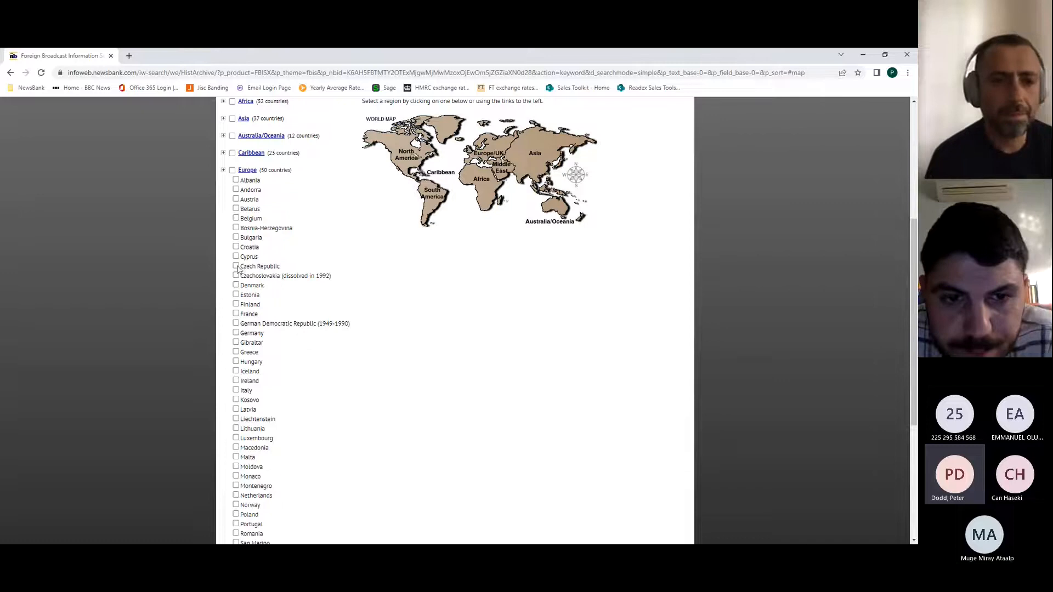
pyautogui.click(236, 257)
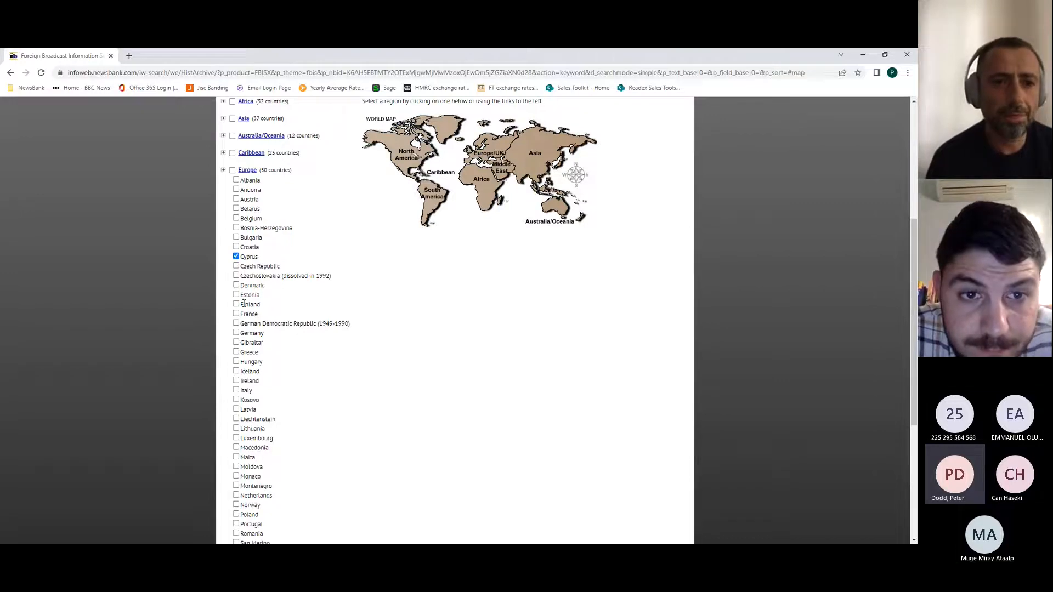
pyautogui.click(236, 304)
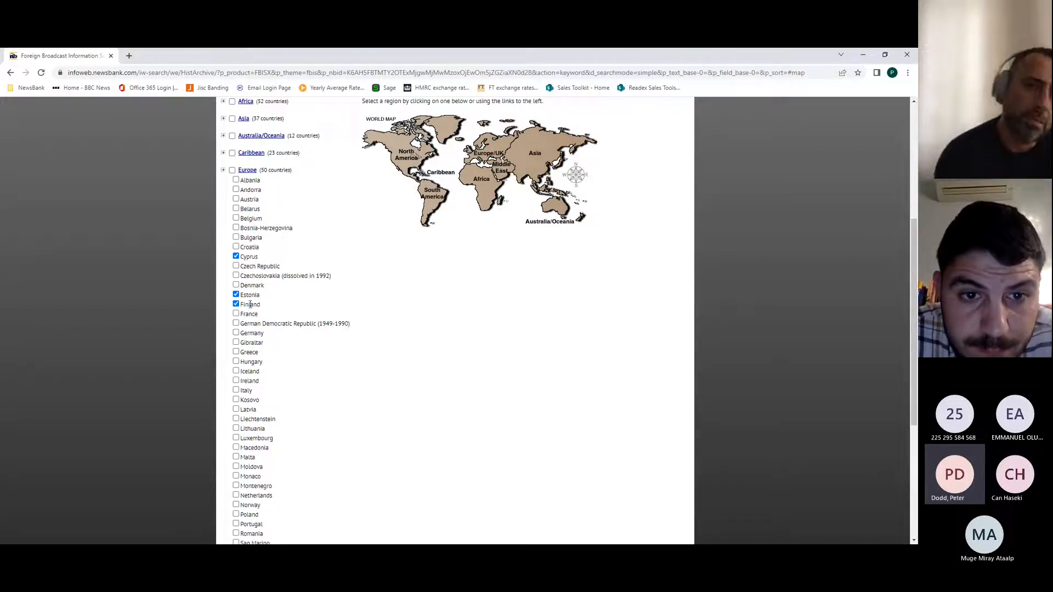
pyautogui.click(236, 256)
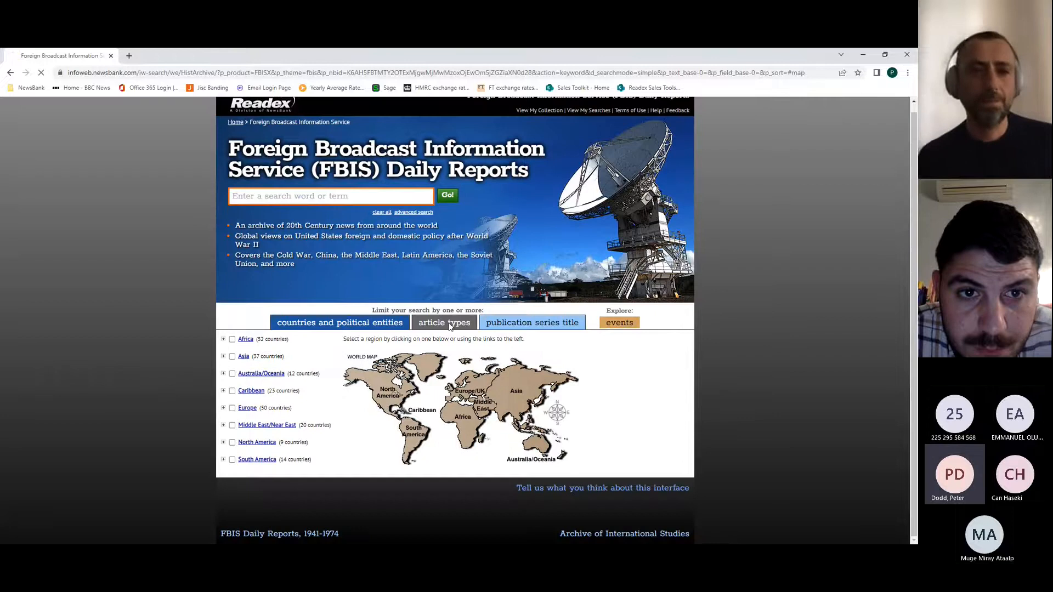
pyautogui.click(443, 322)
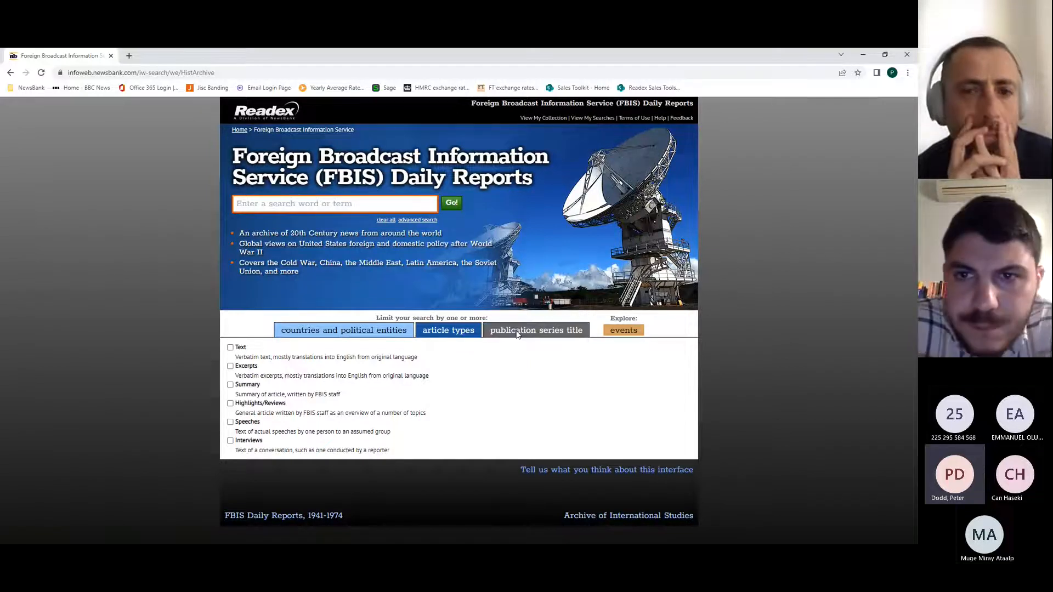
pyautogui.click(535, 330)
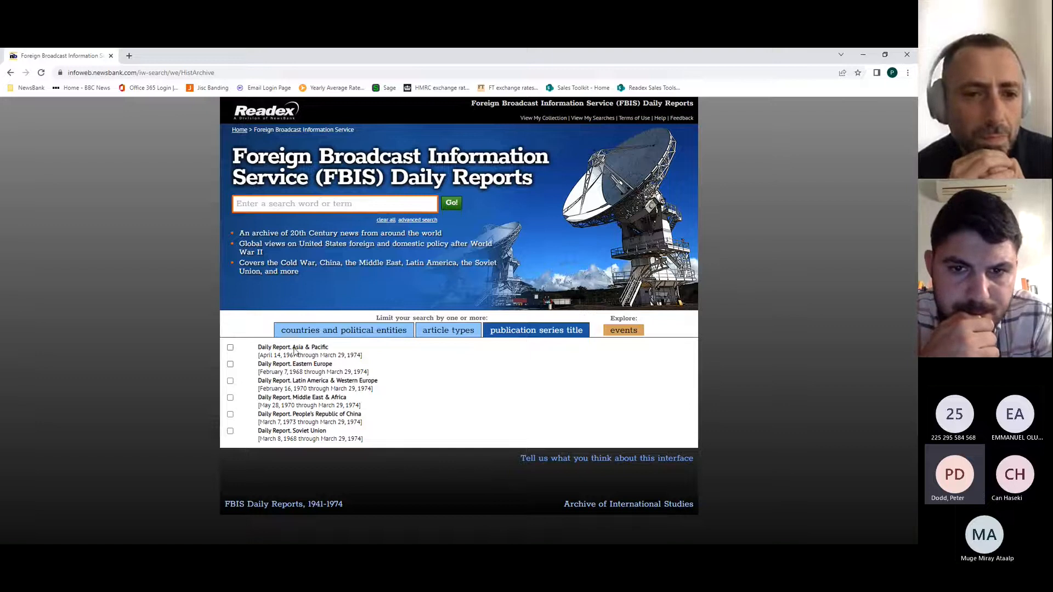
pyautogui.moveTo(488, 366)
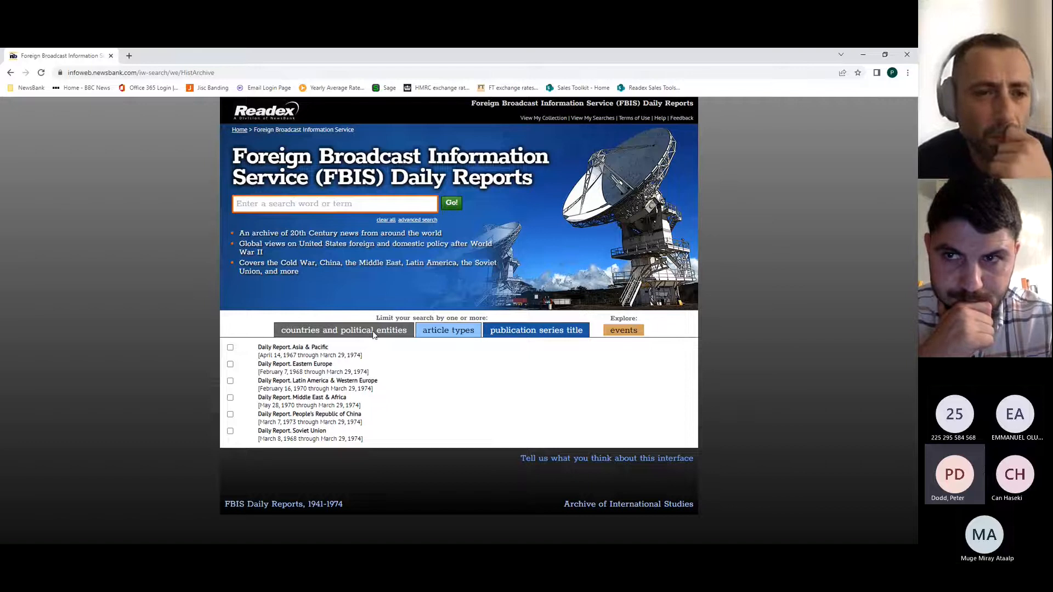
pyautogui.click(343, 330)
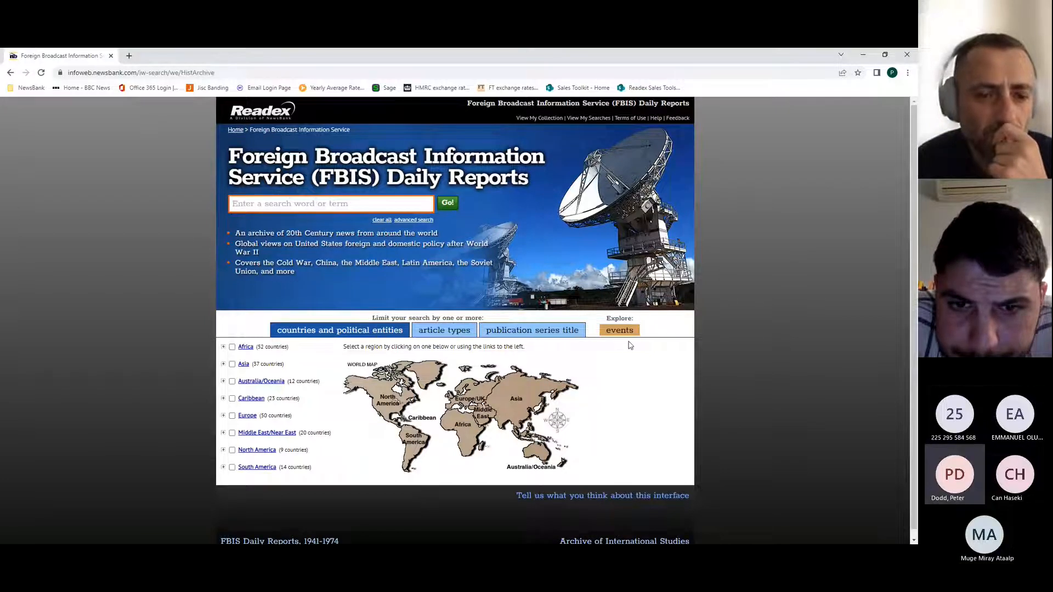
pyautogui.moveTo(530, 297)
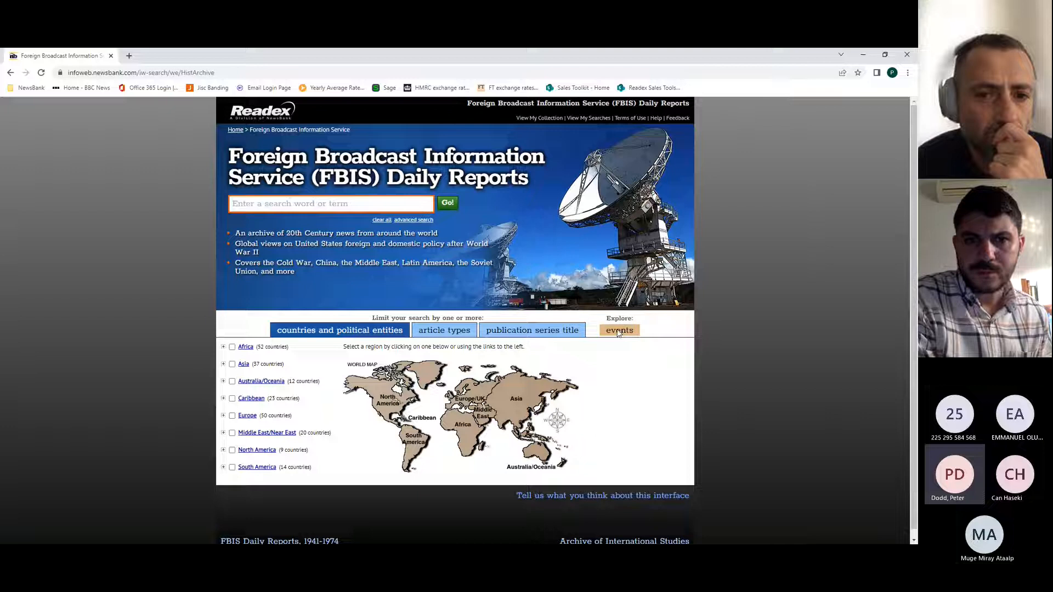
# - Open the Events timeline and scroll down to the 1950–1959 decade
pyautogui.click(618, 330)
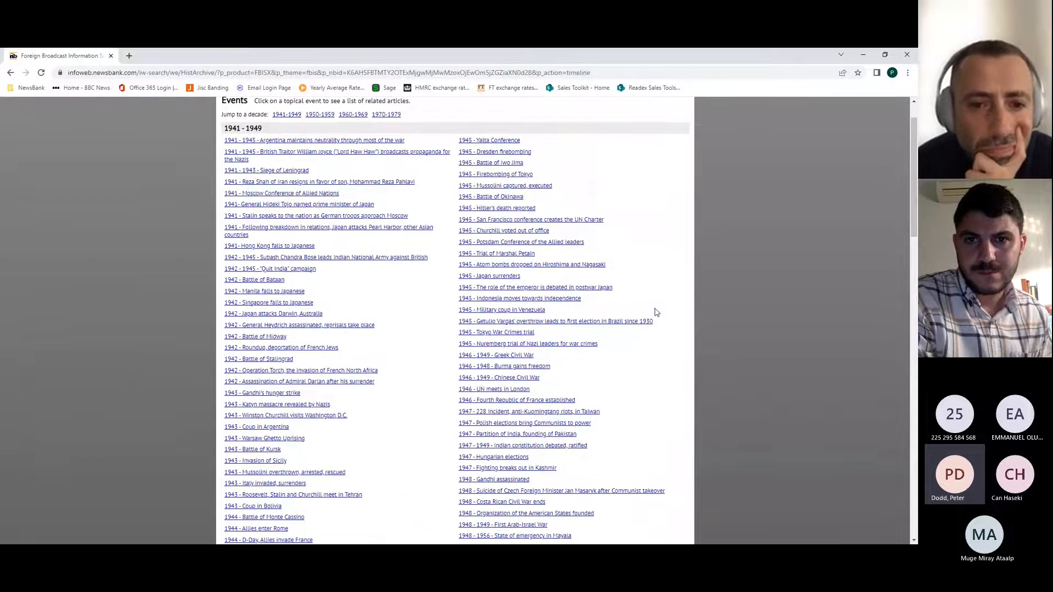
pyautogui.scroll(-3)
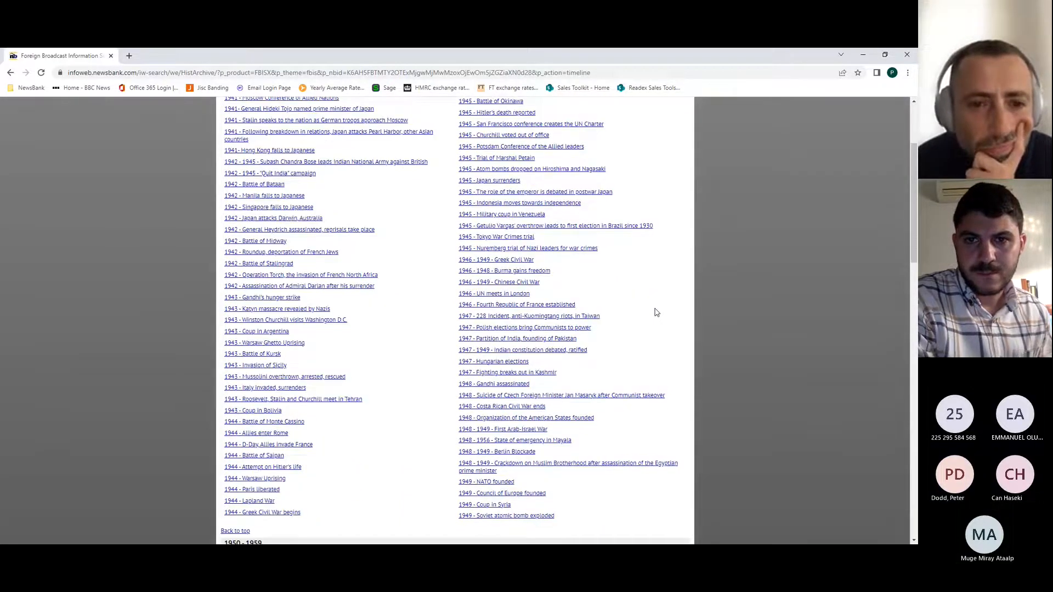
pyautogui.scroll(3)
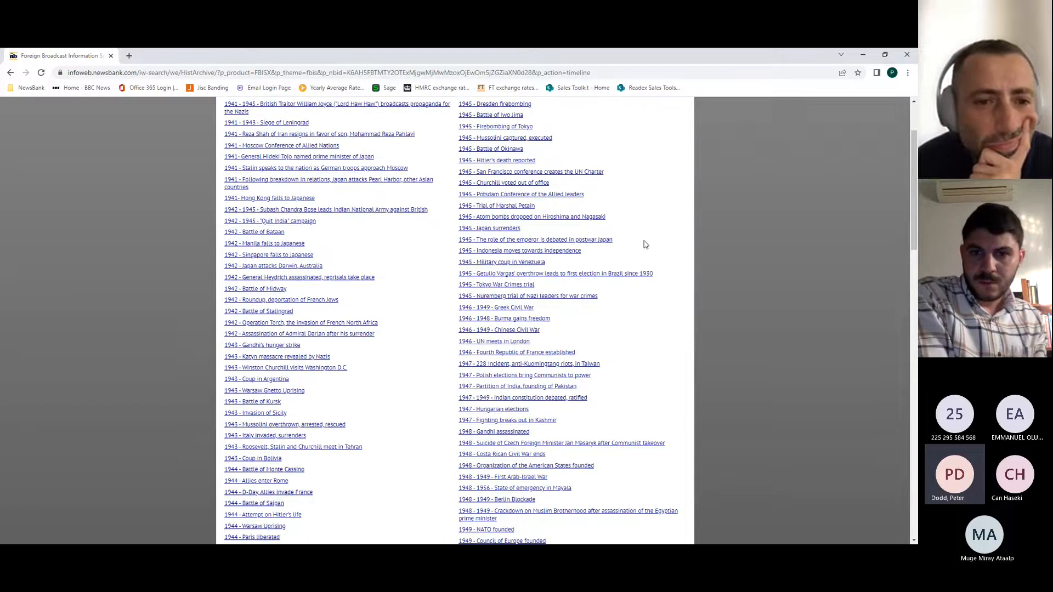
pyautogui.scroll(3)
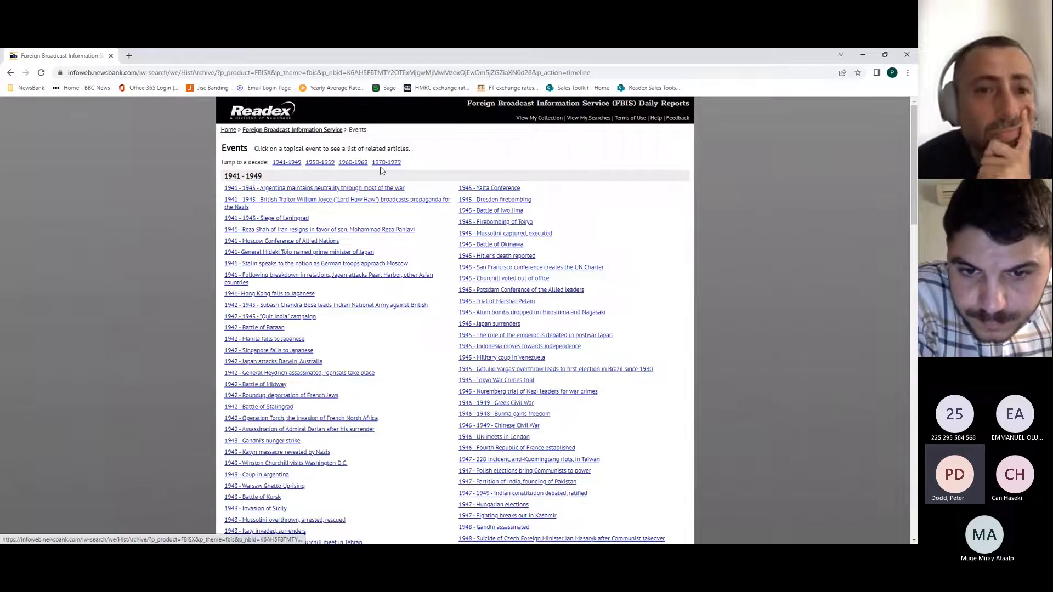
pyautogui.moveTo(686, 312)
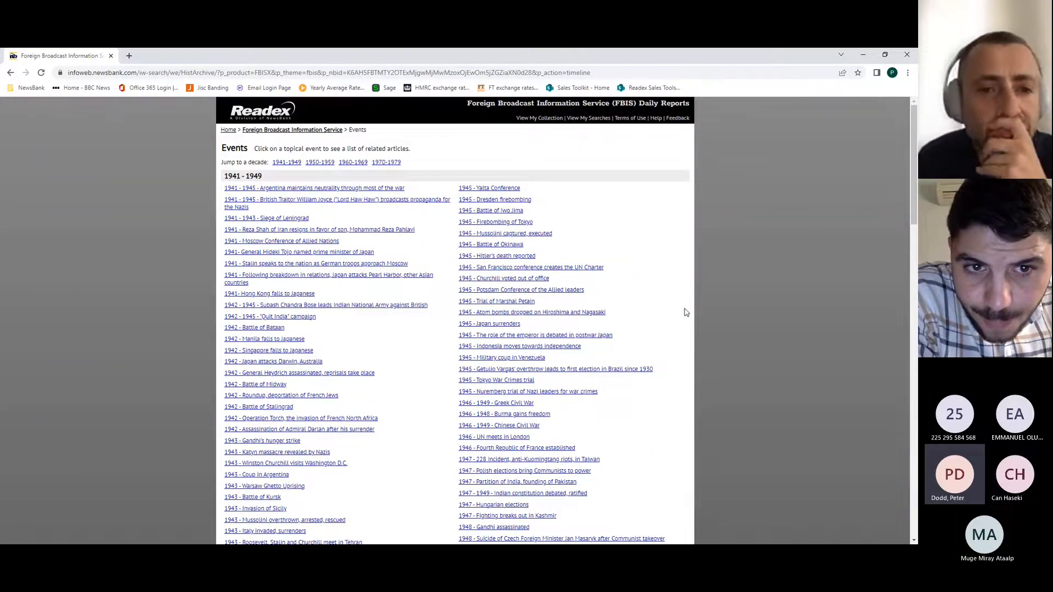
pyautogui.scroll(-3)
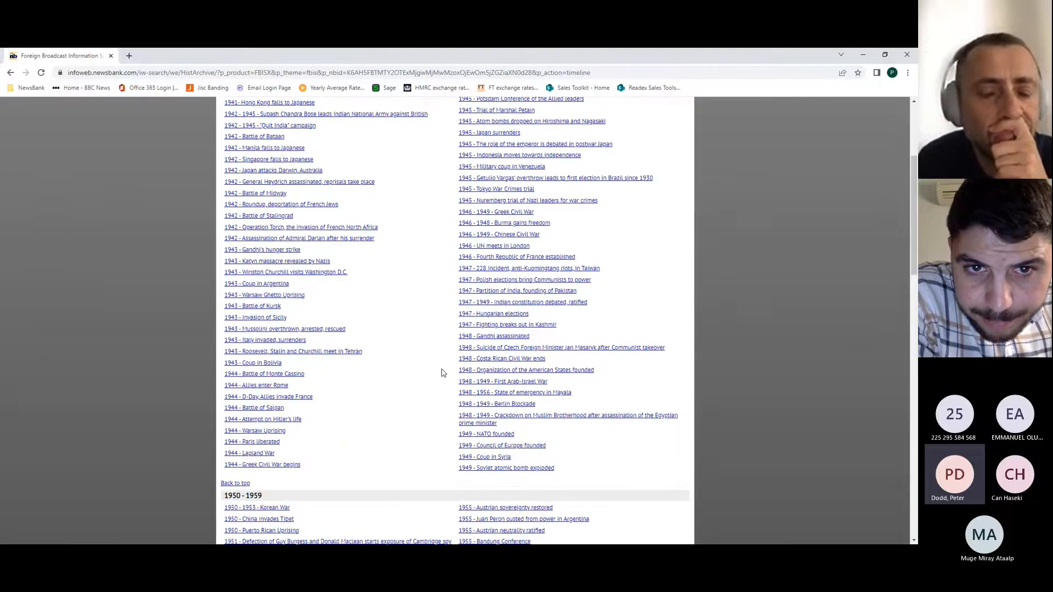
pyautogui.scroll(-3)
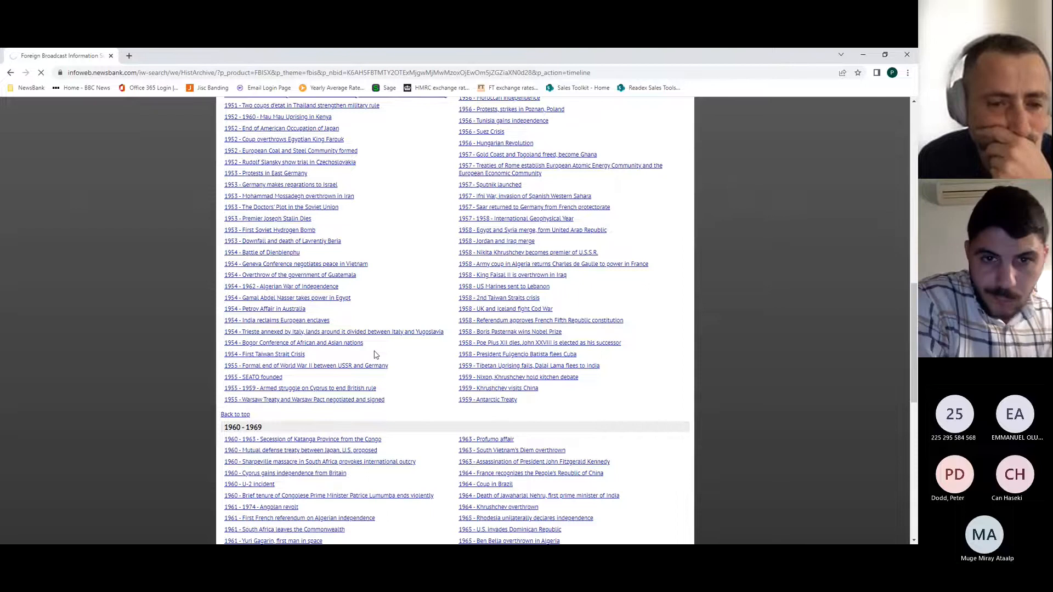
# - Open the results for Cyprus gaining independence from Britain and scroll through the list
pyautogui.click(284, 473)
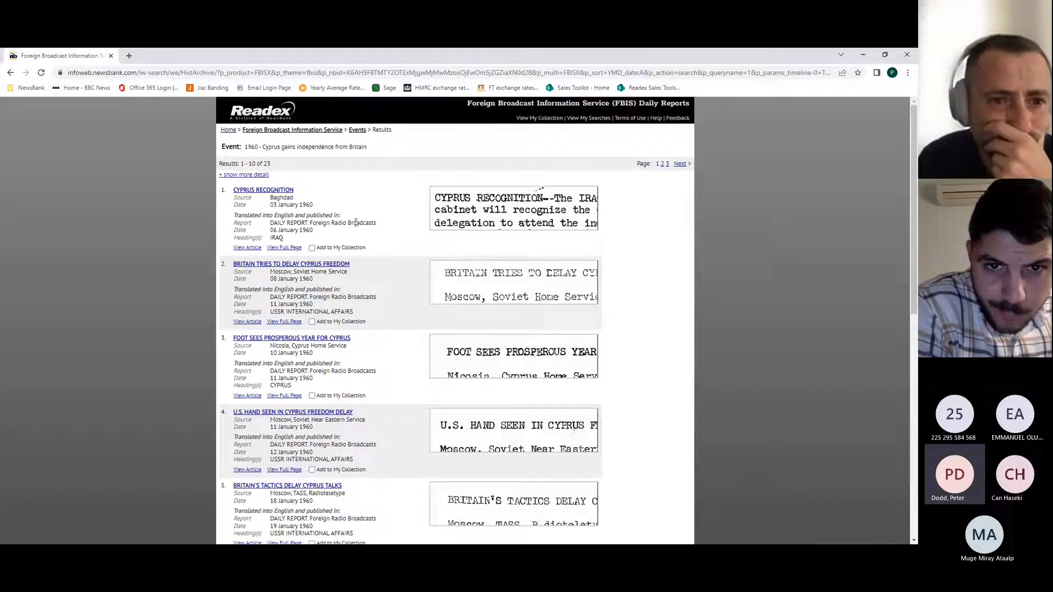
pyautogui.moveTo(415, 247)
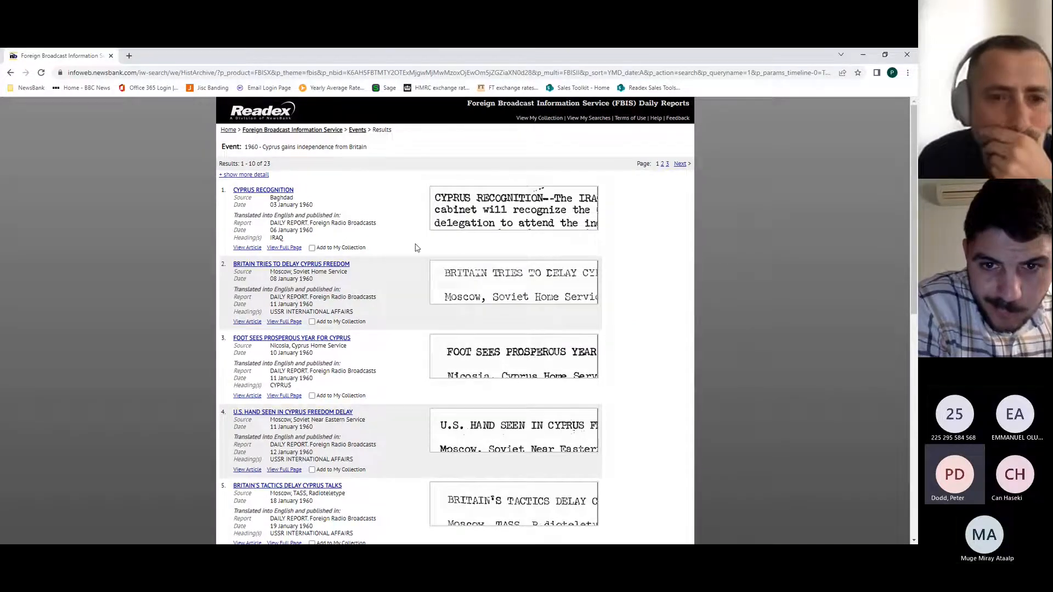
pyautogui.moveTo(395, 303)
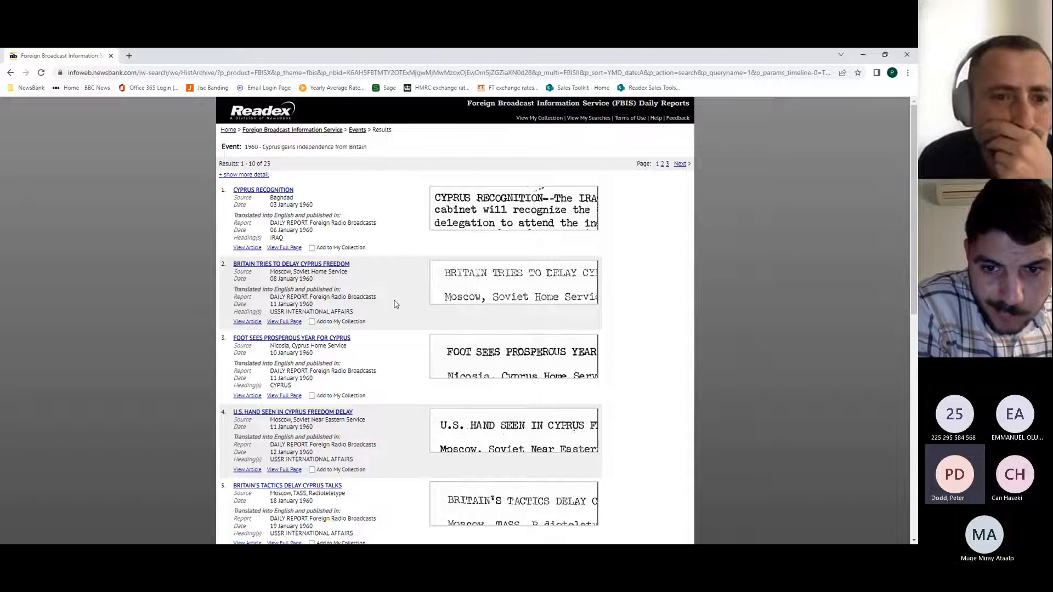
pyautogui.moveTo(403, 314)
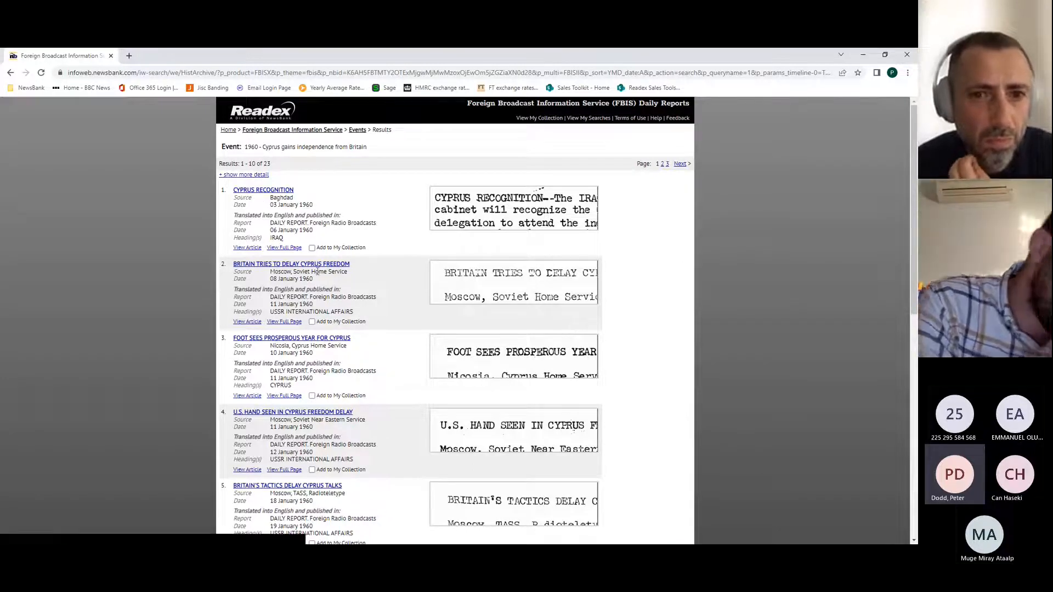
pyautogui.moveTo(382, 337)
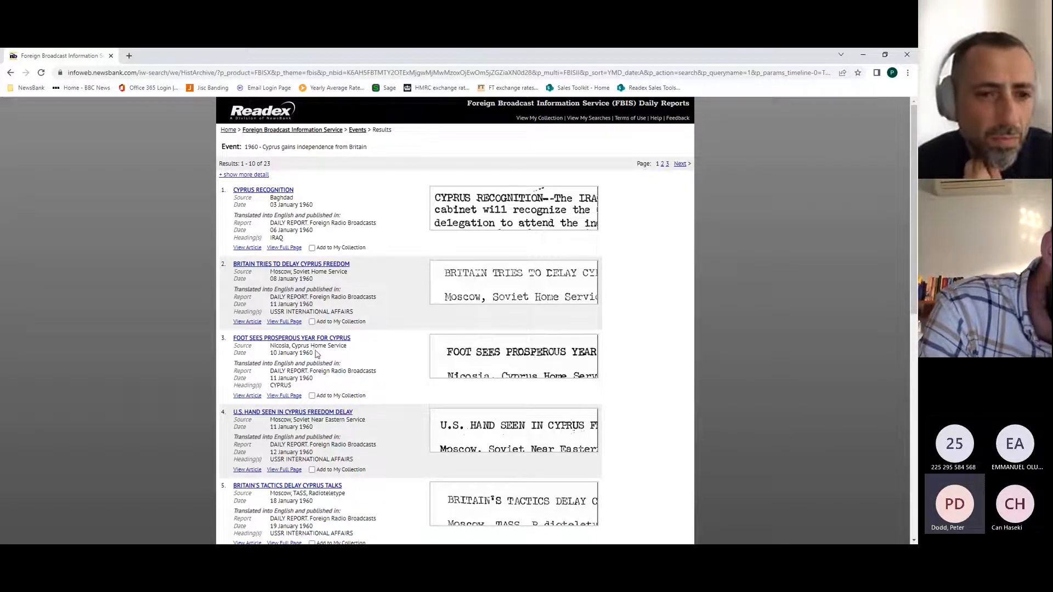
pyautogui.moveTo(354, 349)
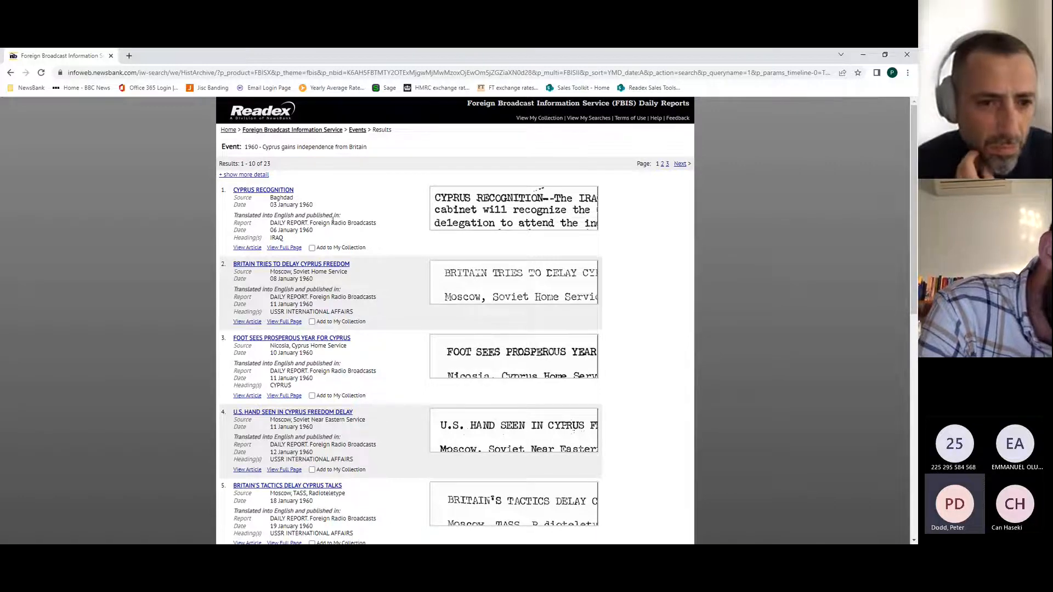
pyautogui.scroll(-3)
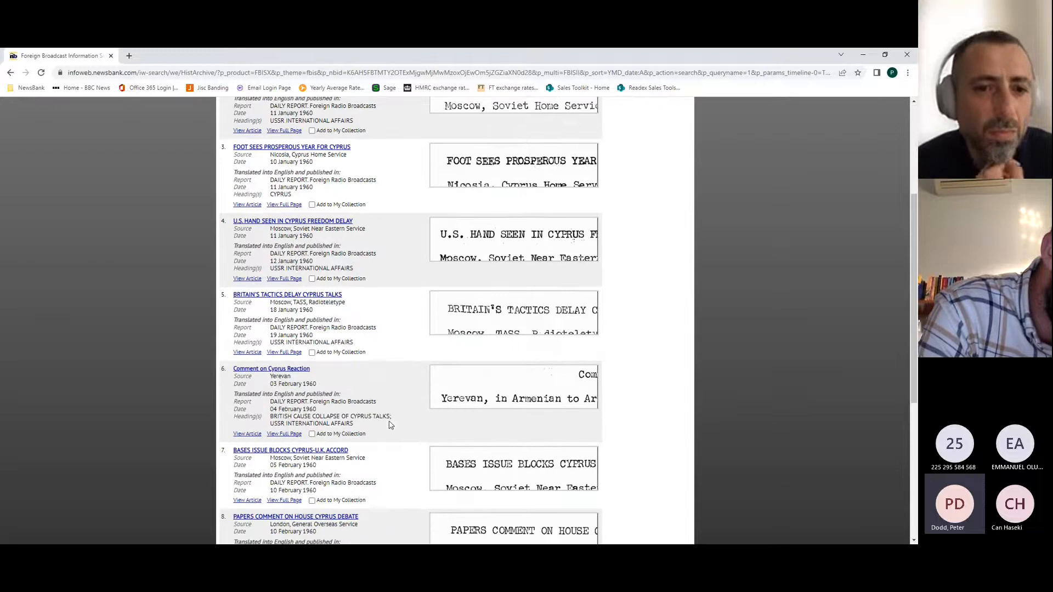
pyautogui.scroll(-3)
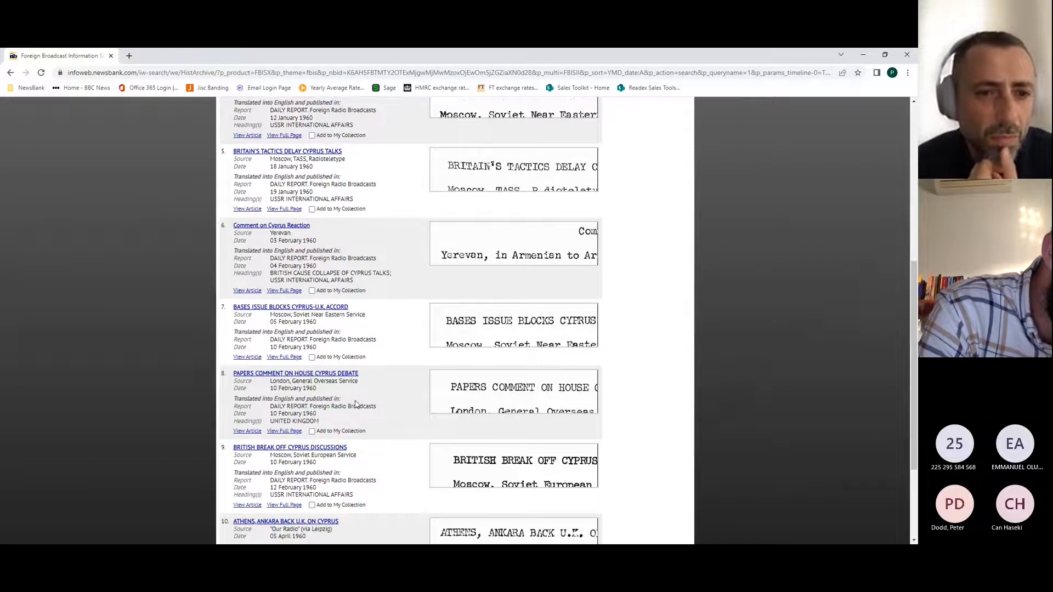
pyautogui.scroll(-3)
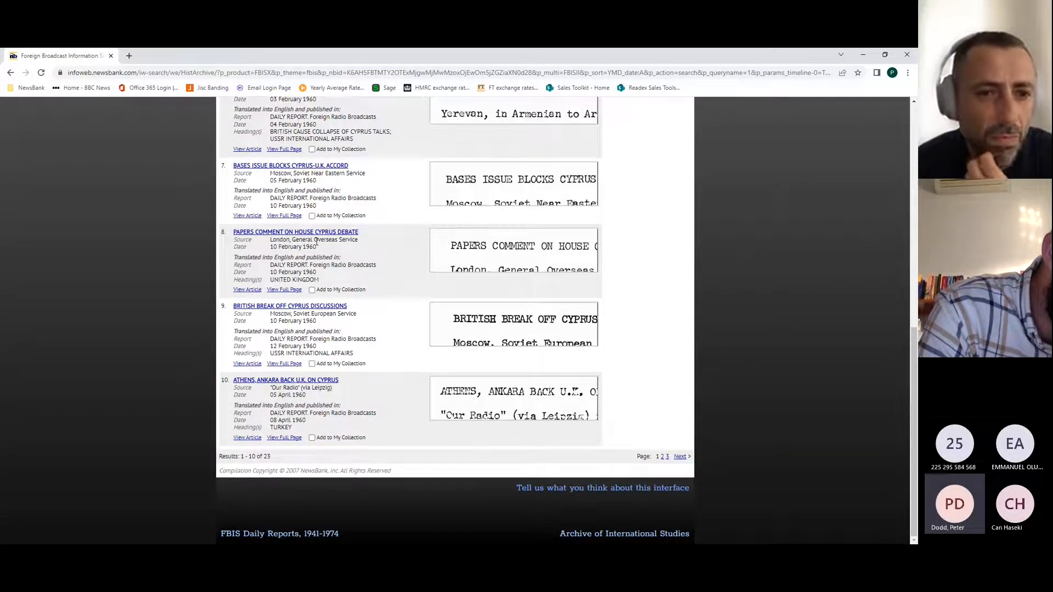
pyautogui.moveTo(379, 416)
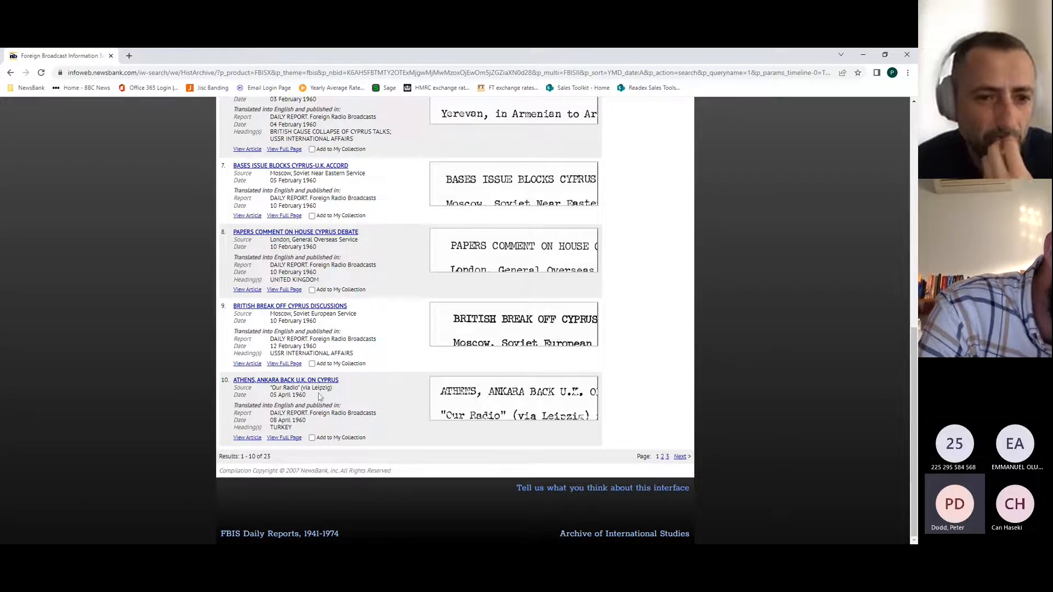
pyautogui.moveTo(343, 395)
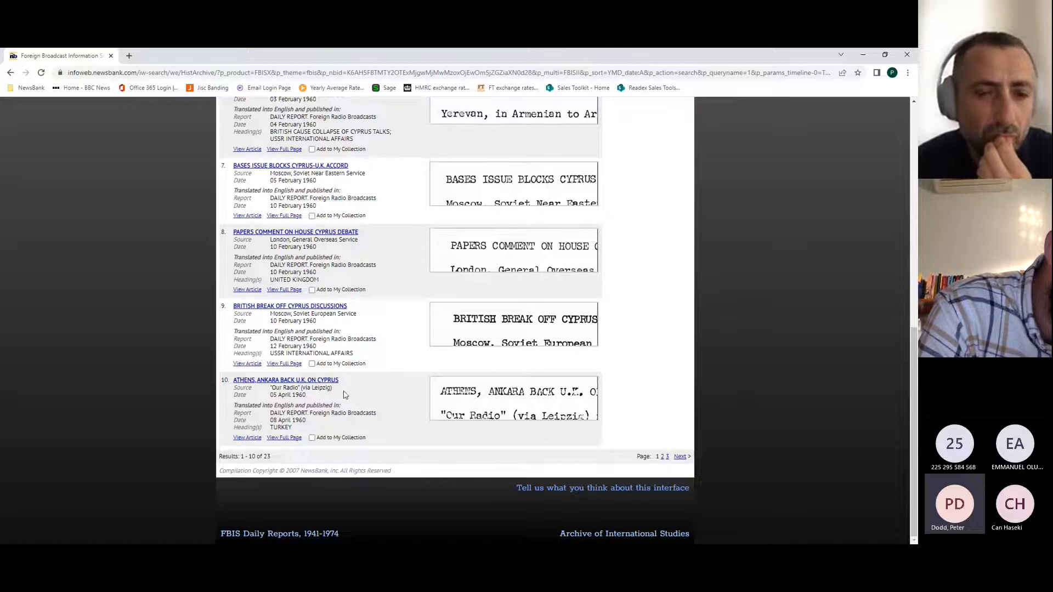
pyautogui.scroll(3)
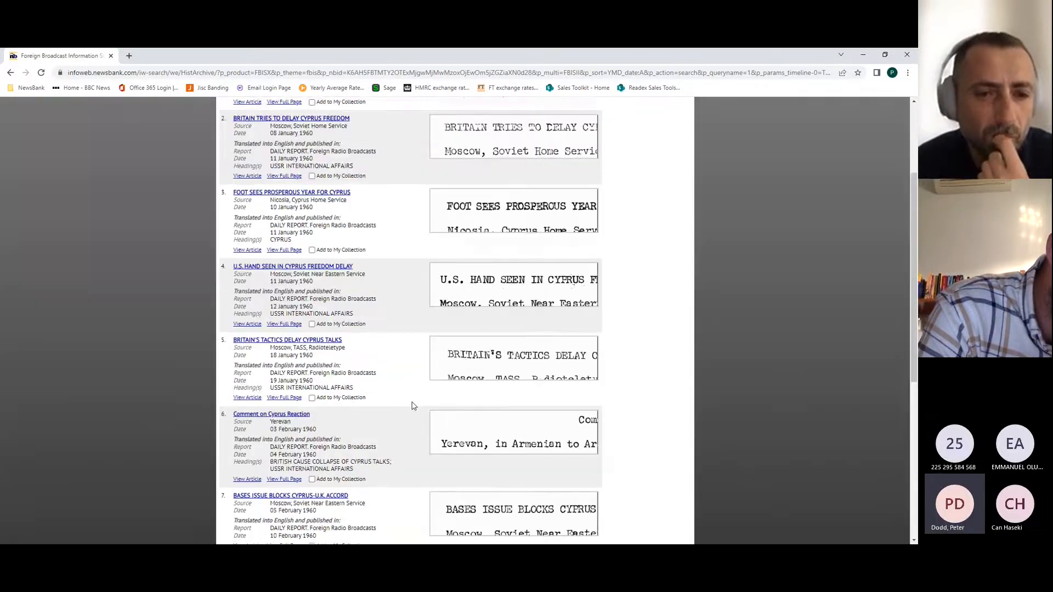
pyautogui.scroll(3)
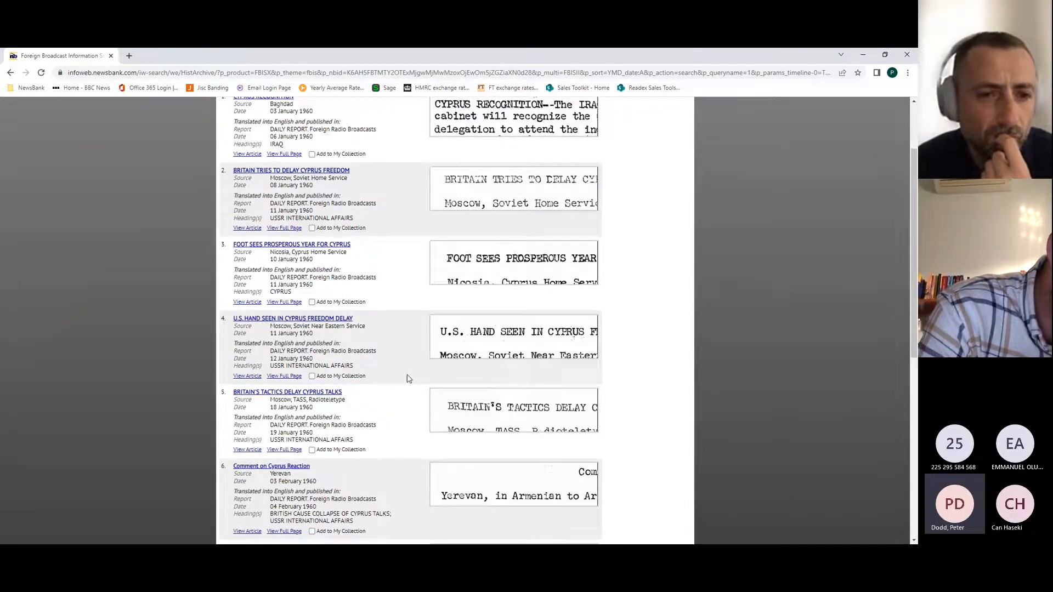
pyautogui.scroll(3)
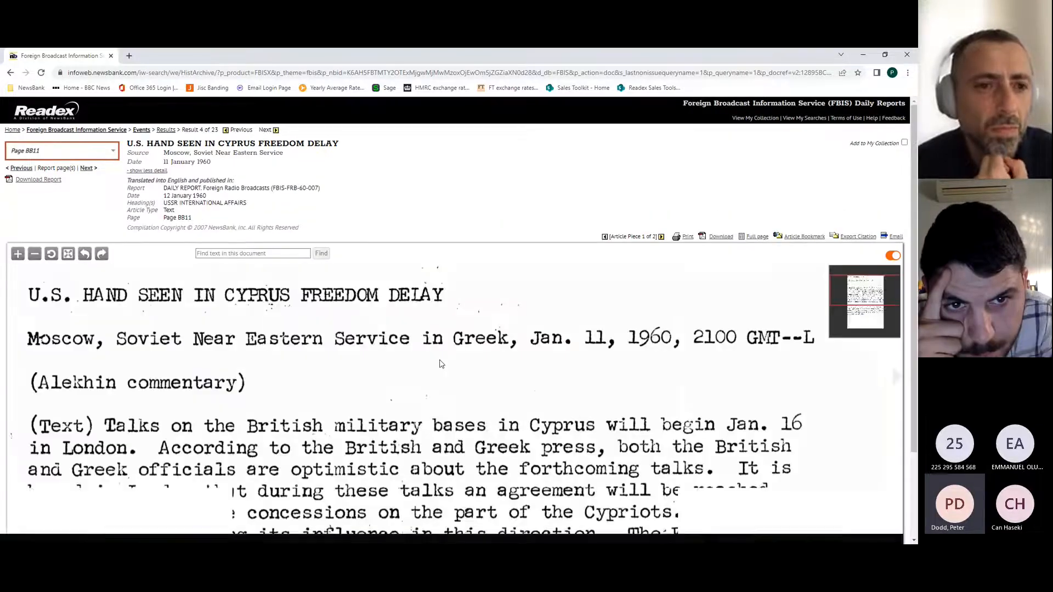
# - Hide the article's extra publication details and zoom the scanned page out twice
pyautogui.scroll(-3)
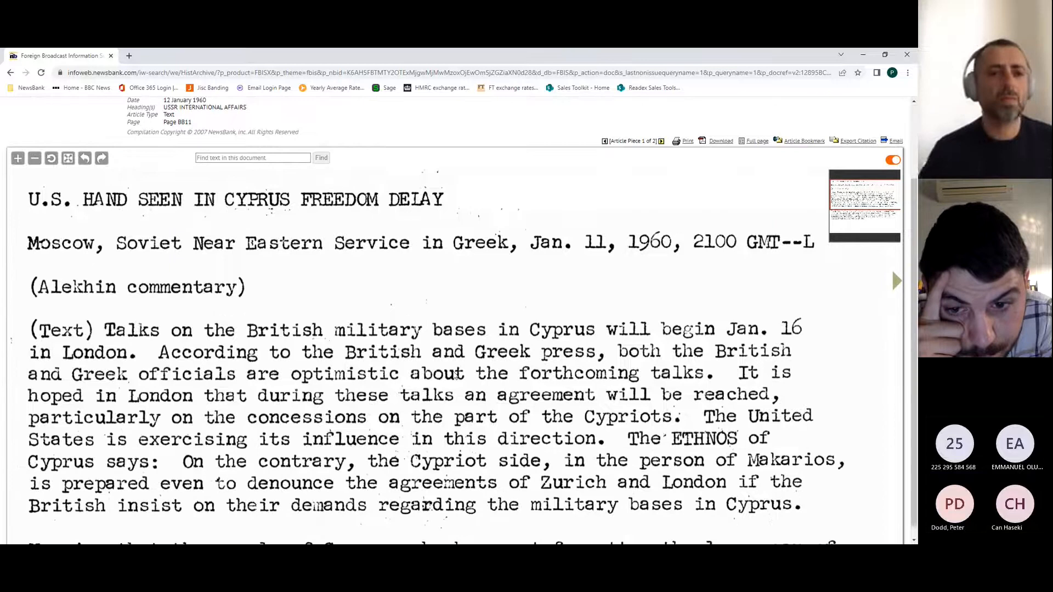
pyautogui.scroll(3)
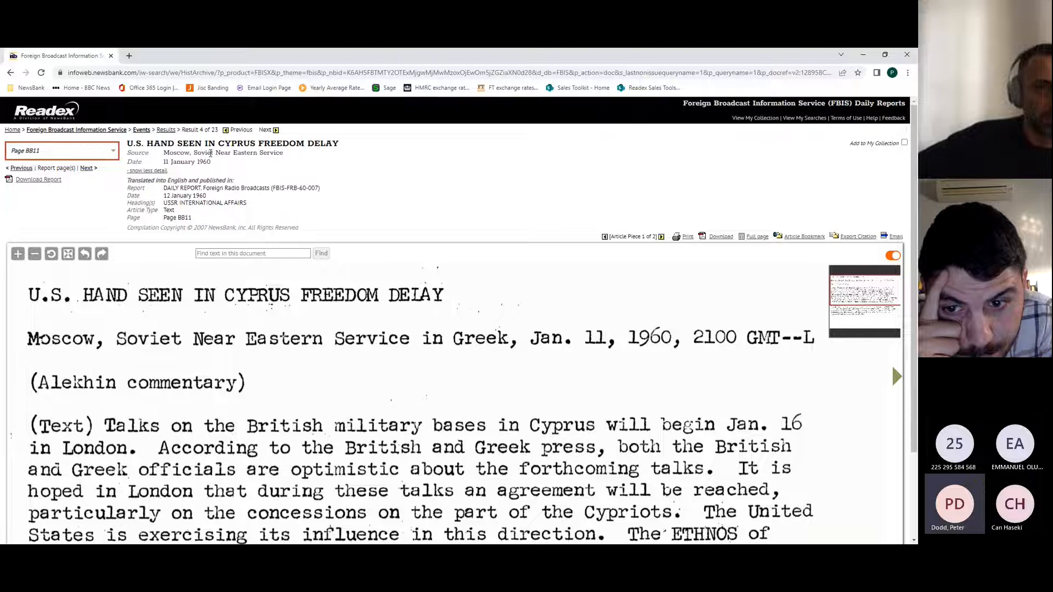
pyautogui.moveTo(215, 163)
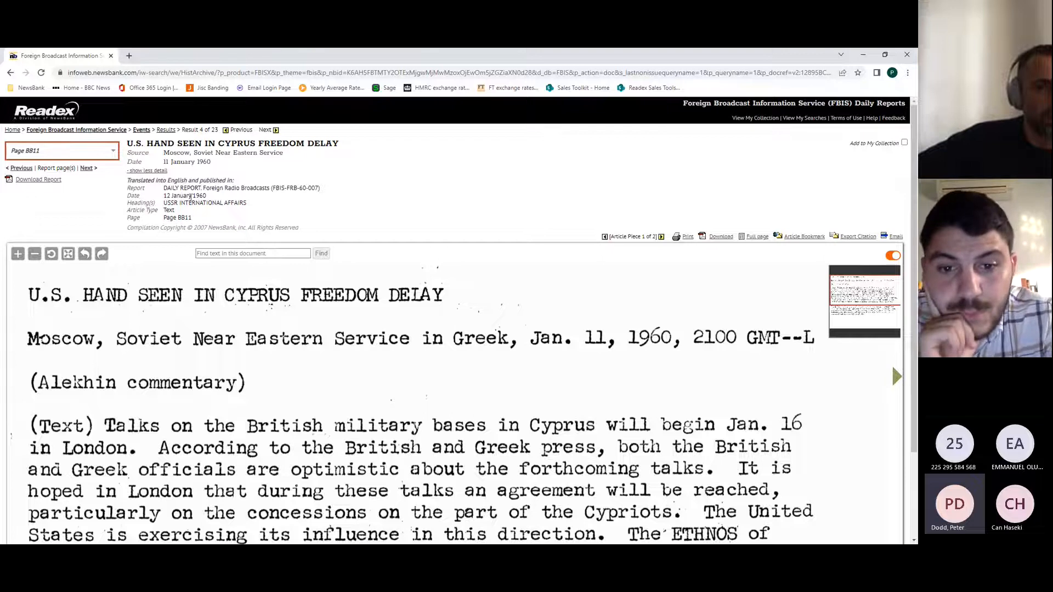
pyautogui.click(146, 170)
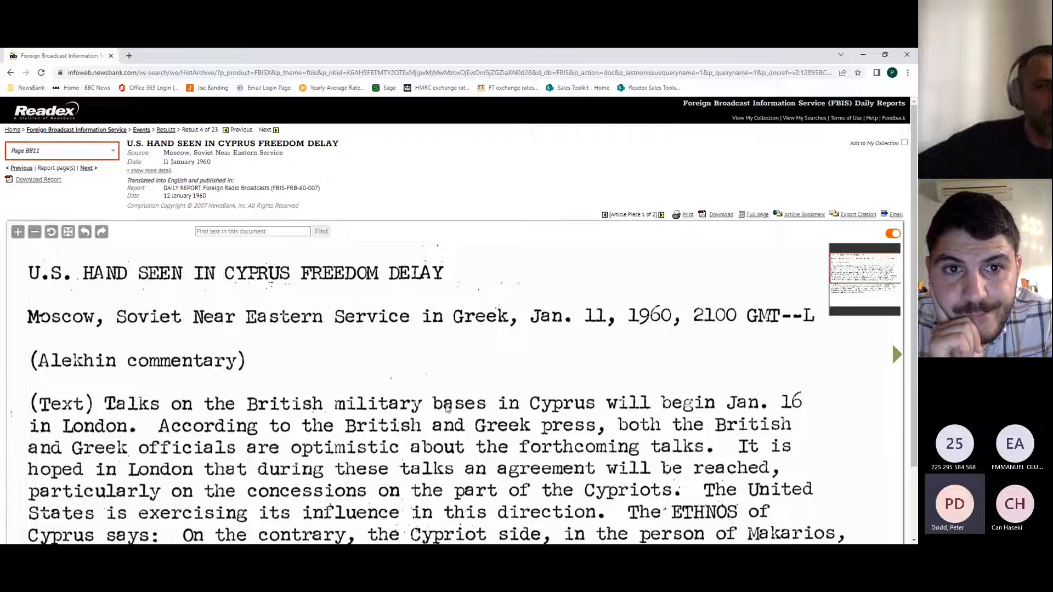
pyautogui.click(34, 231)
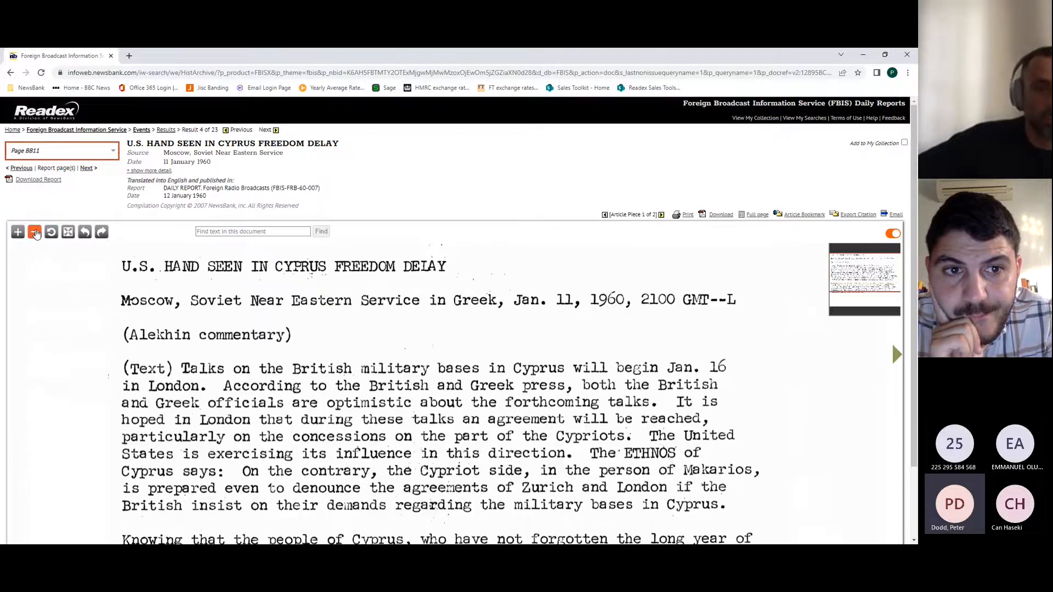
pyautogui.click(34, 232)
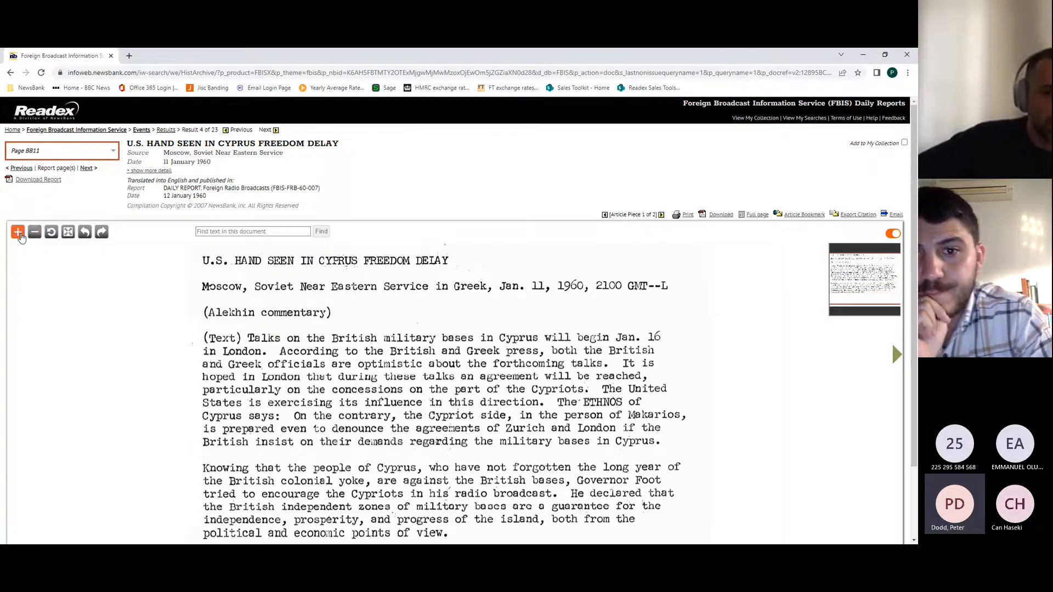
pyautogui.moveTo(34, 231)
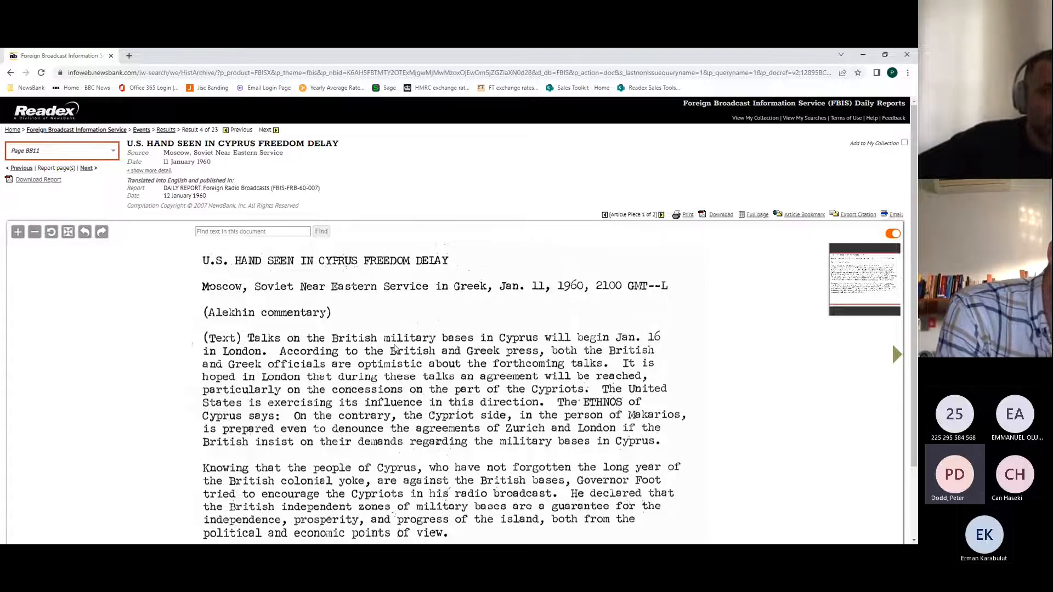
pyautogui.scroll(-3)
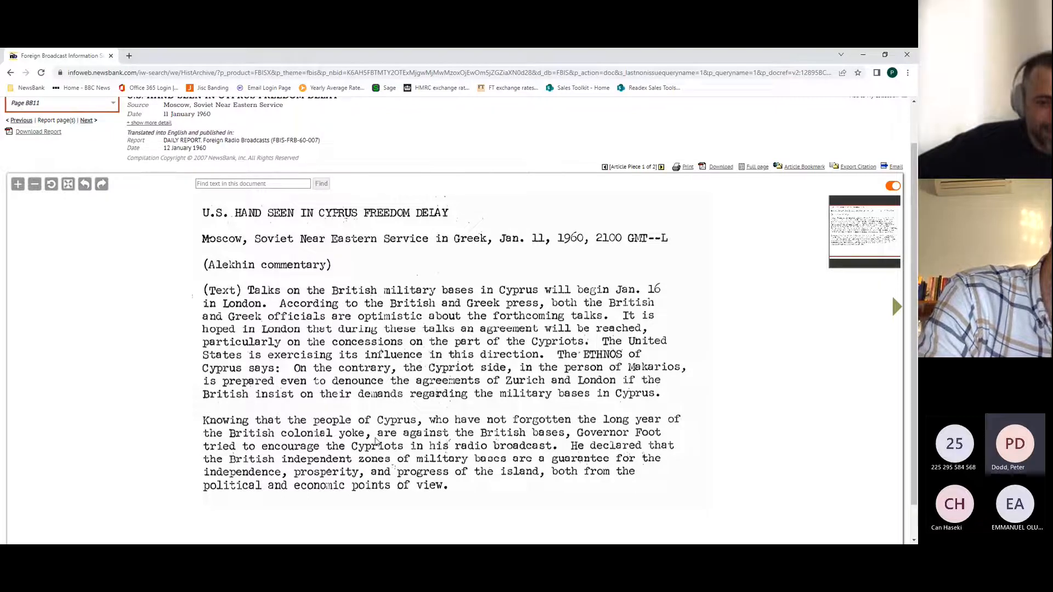
pyautogui.moveTo(544, 441)
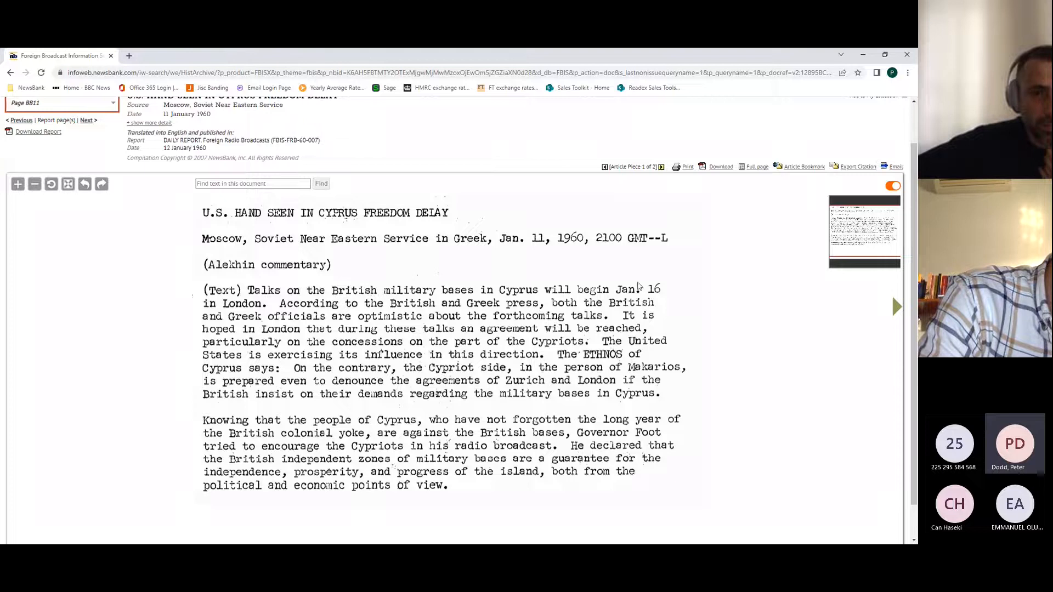
pyautogui.scroll(3)
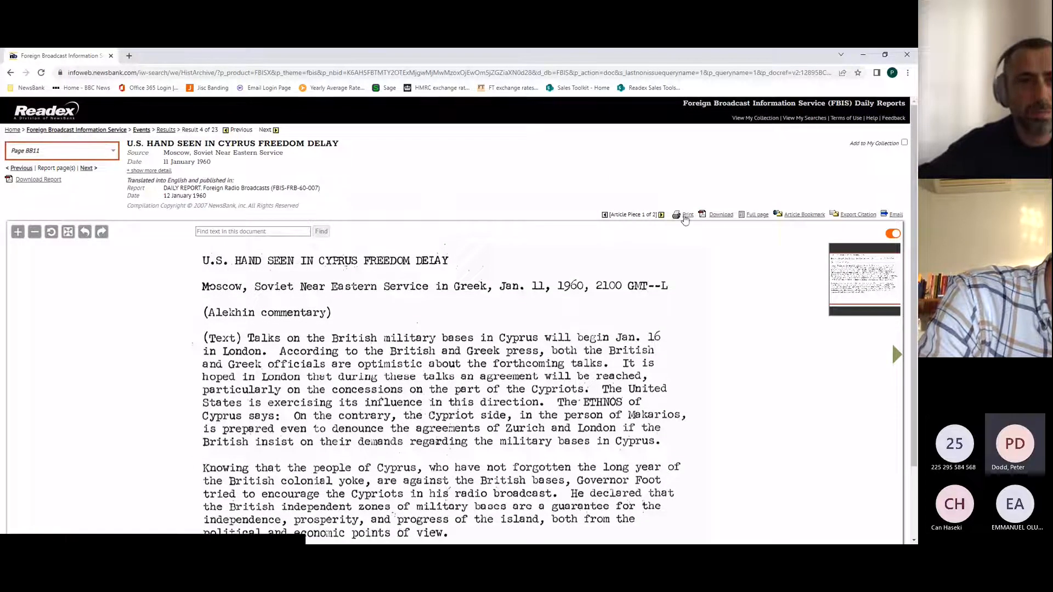
pyautogui.moveTo(721, 215)
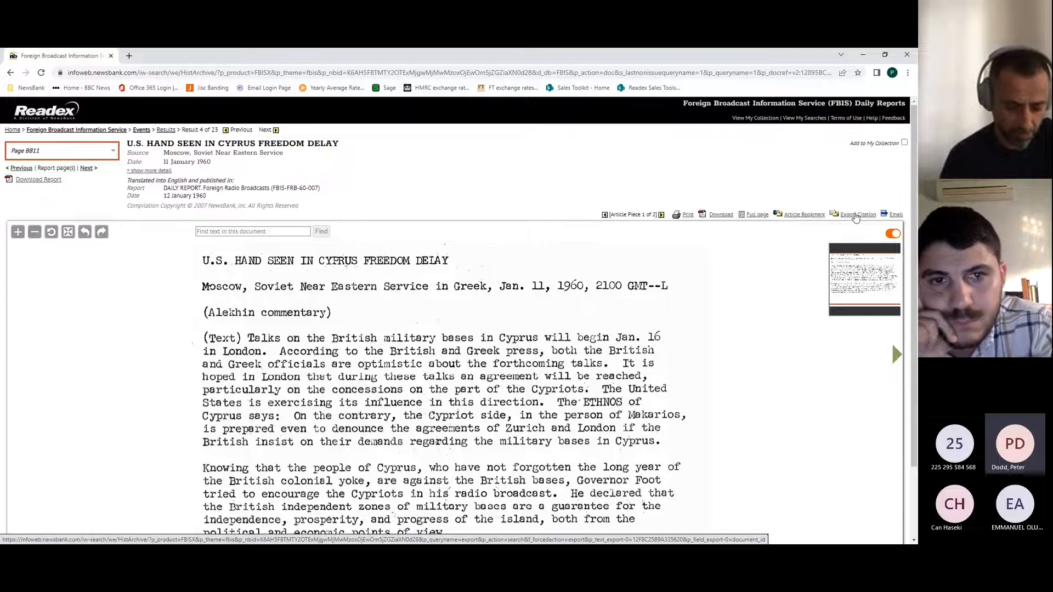
pyautogui.moveTo(894, 215)
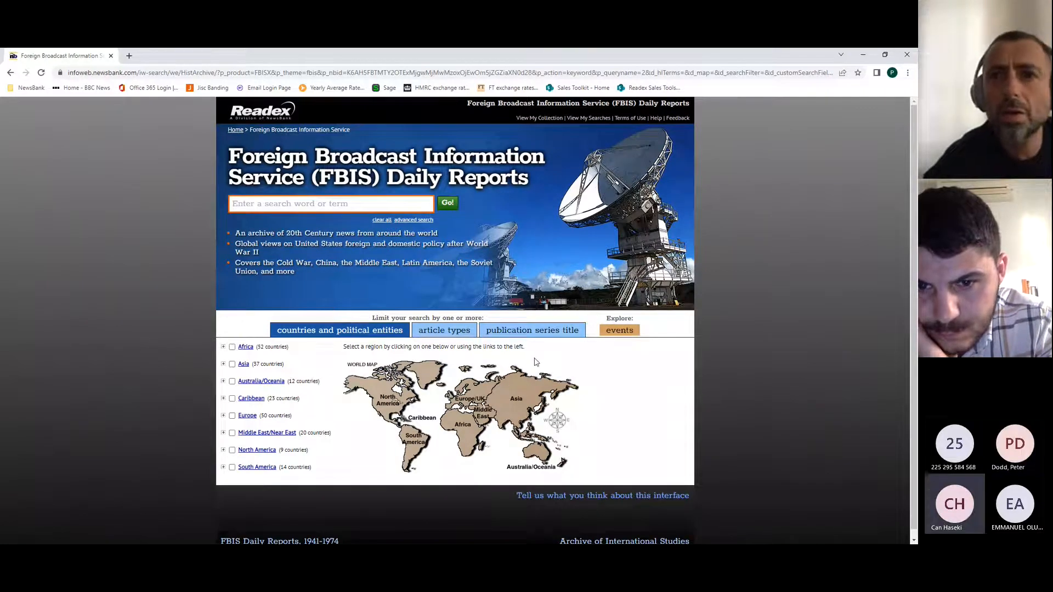
pyautogui.moveTo(613, 377)
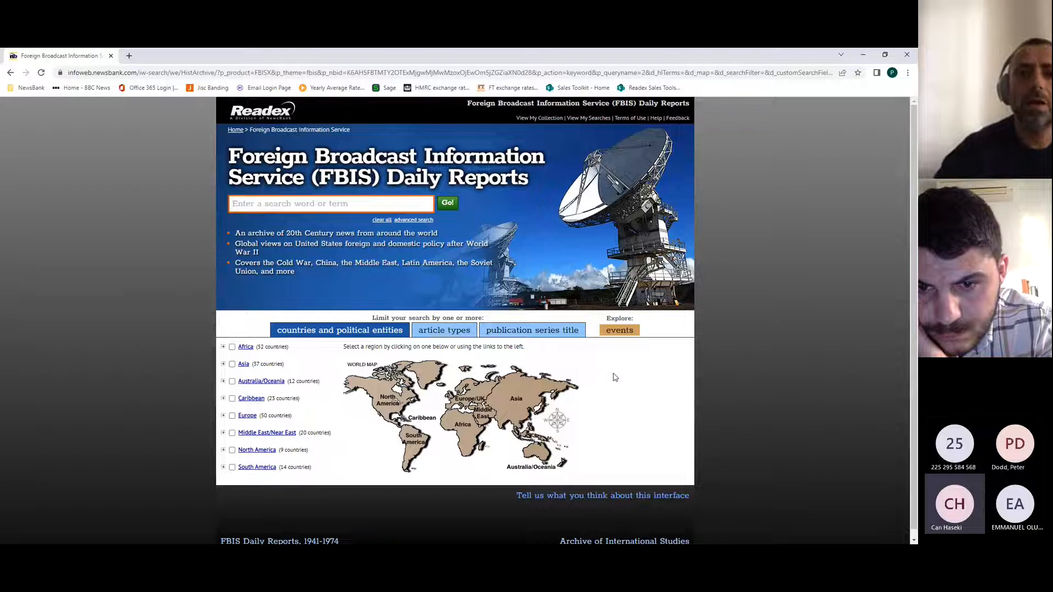
pyautogui.moveTo(620, 375)
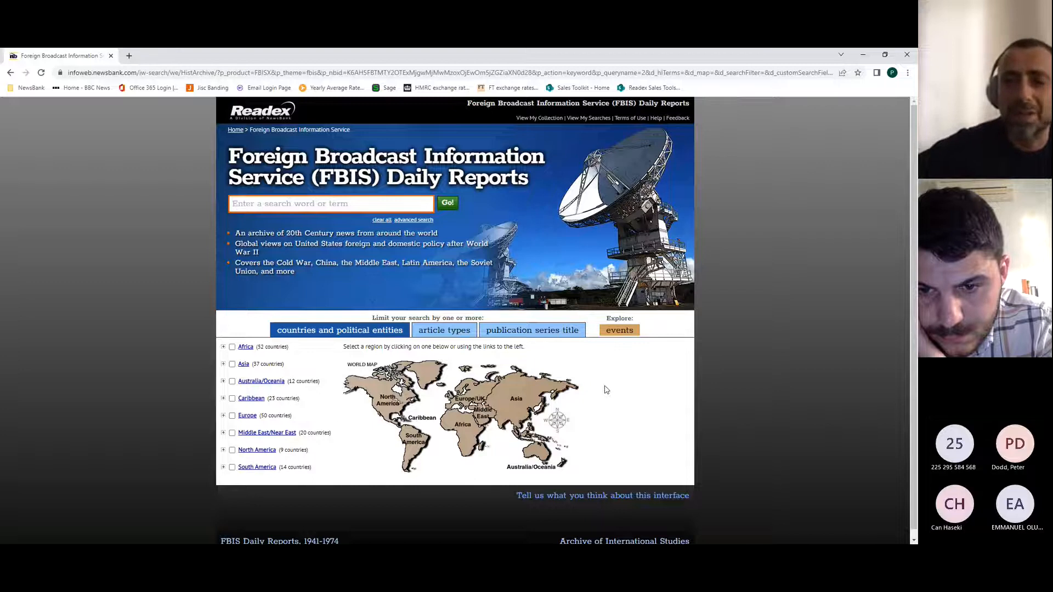
pyautogui.moveTo(607, 396)
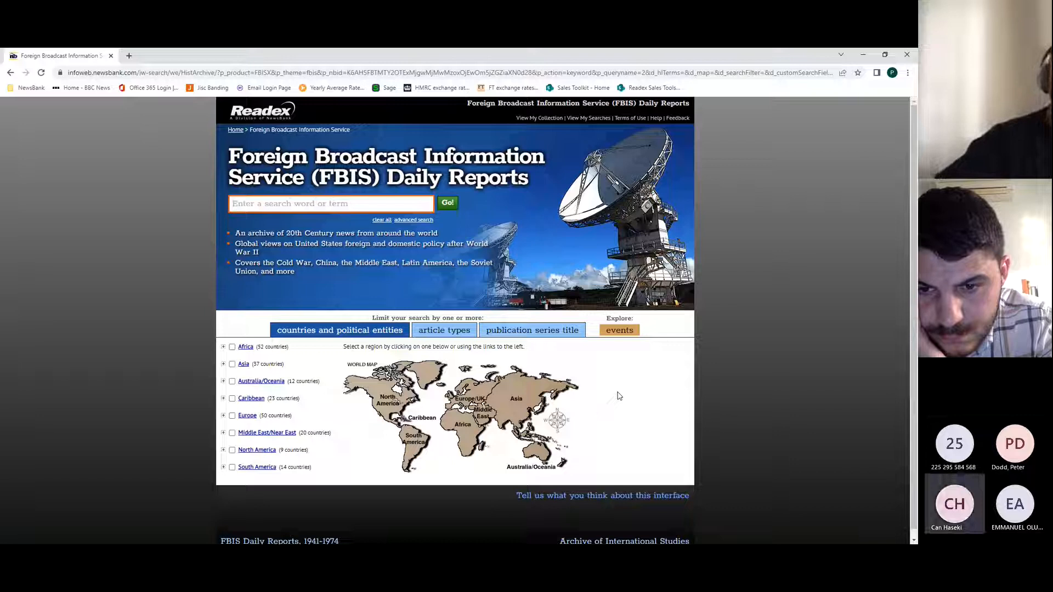
pyautogui.moveTo(602, 412)
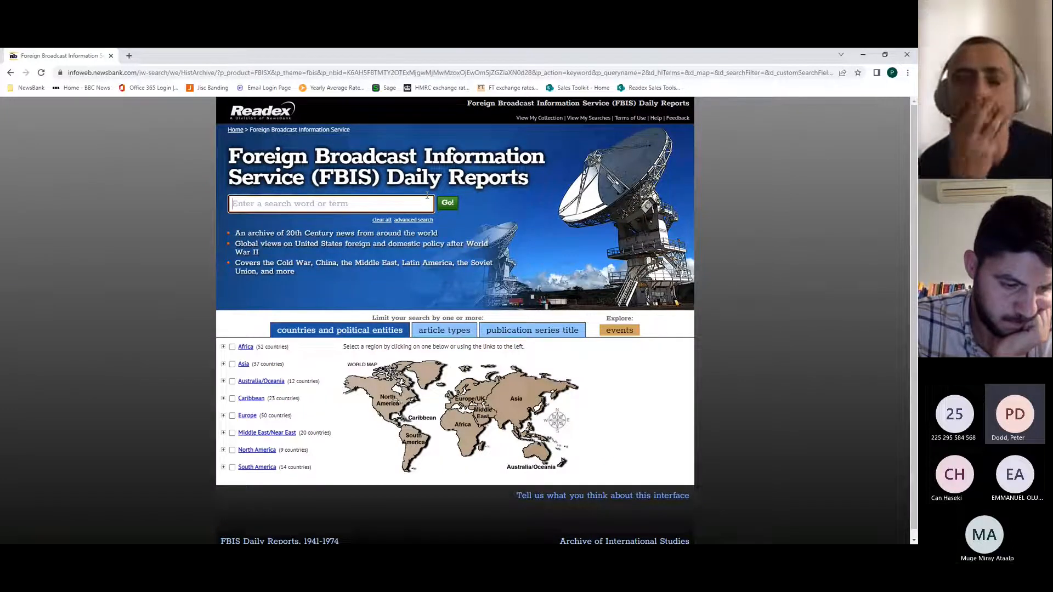
pyautogui.write('gu')
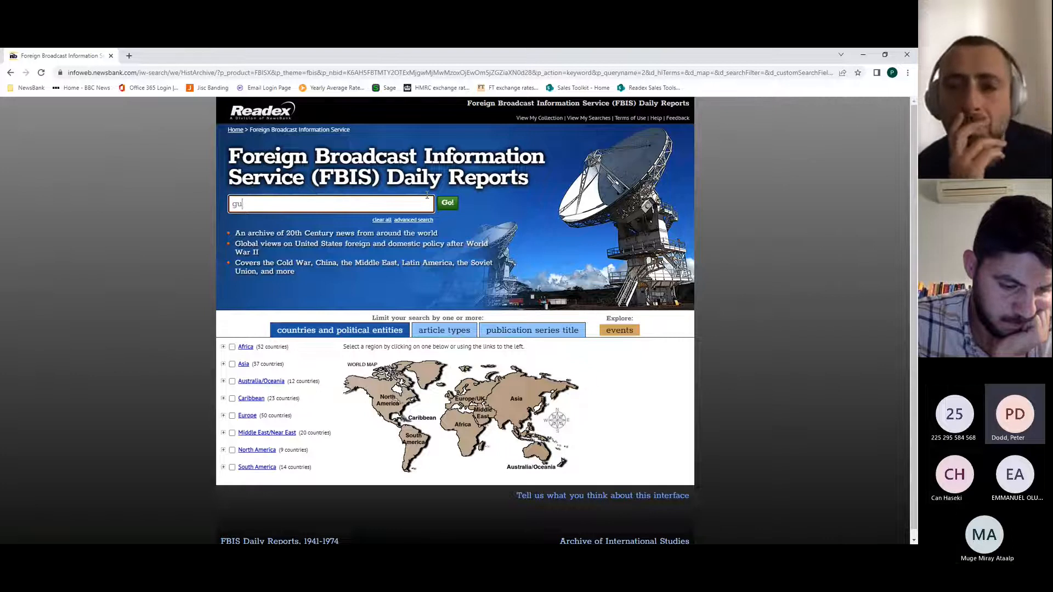
pyautogui.write('e')
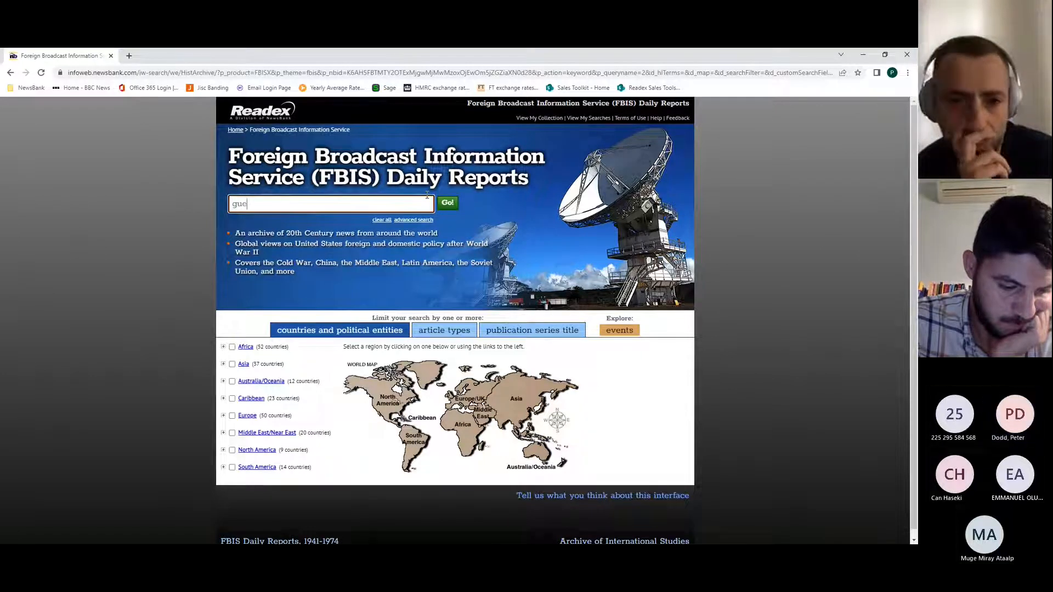
pyautogui.write('guerrilla')
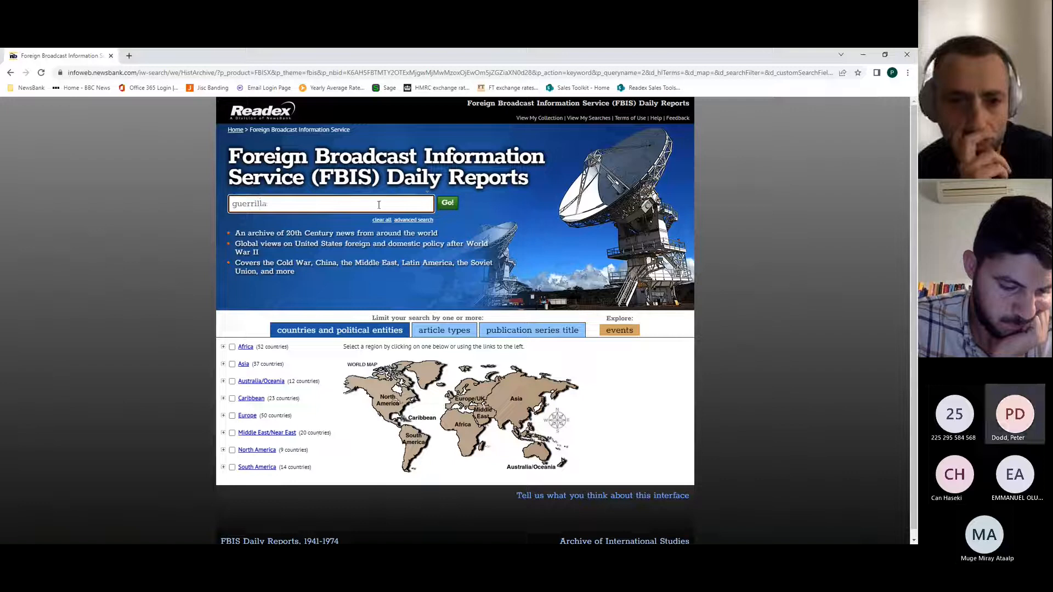
pyautogui.click(447, 203)
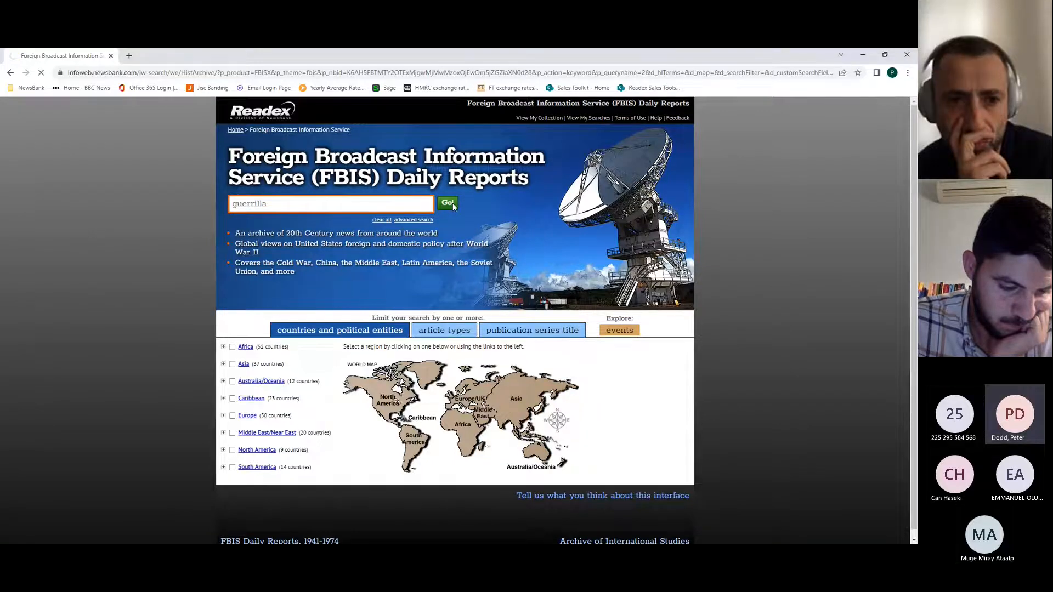
pyautogui.click(448, 203)
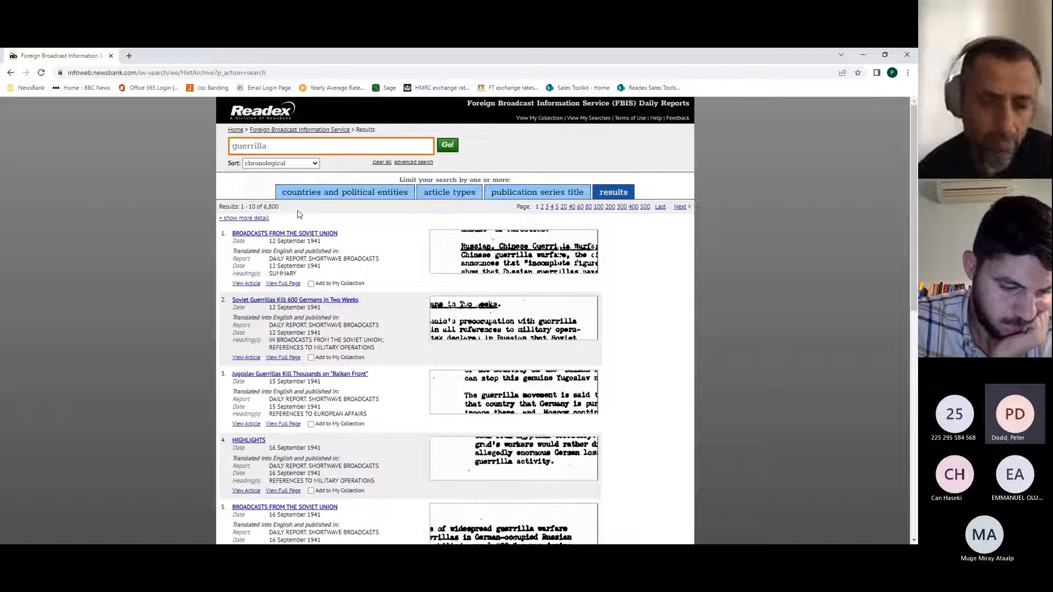
pyautogui.moveTo(338, 164)
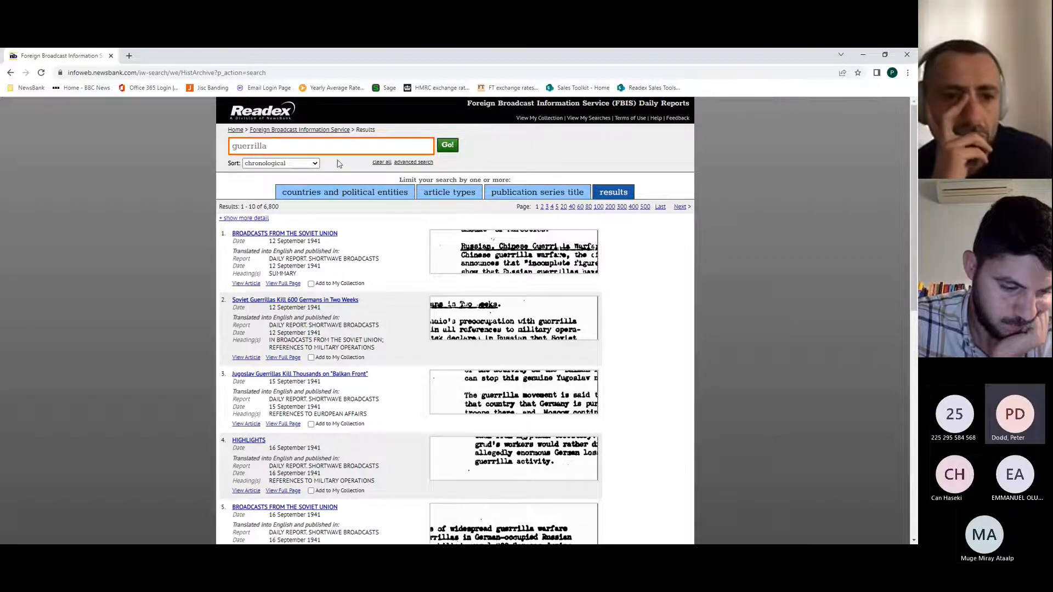
pyautogui.moveTo(320, 205)
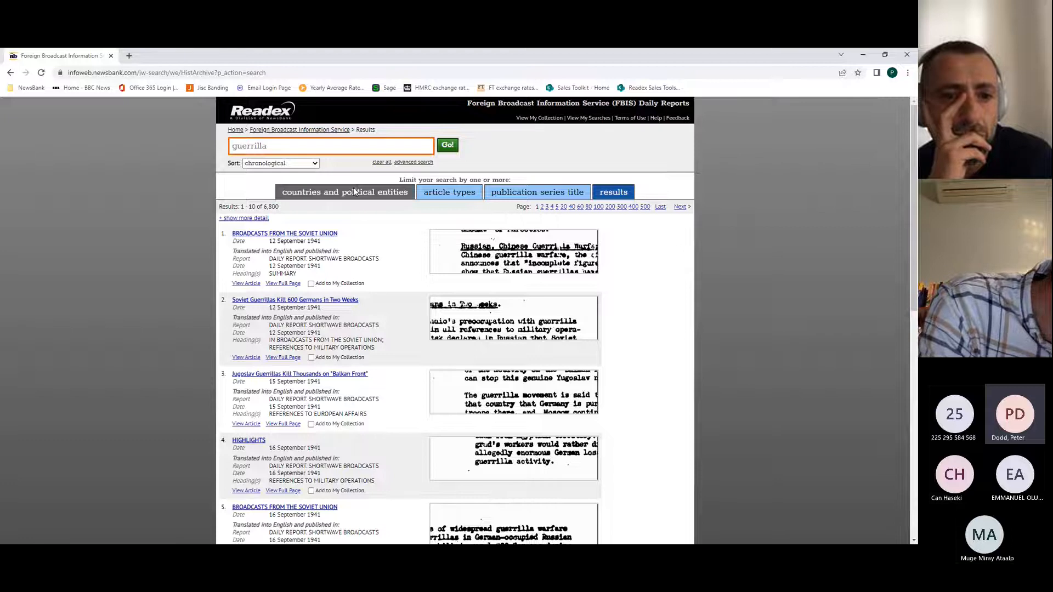
# - Tick Cyprus under Europe in the countries and political entities filters
pyautogui.click(299, 129)
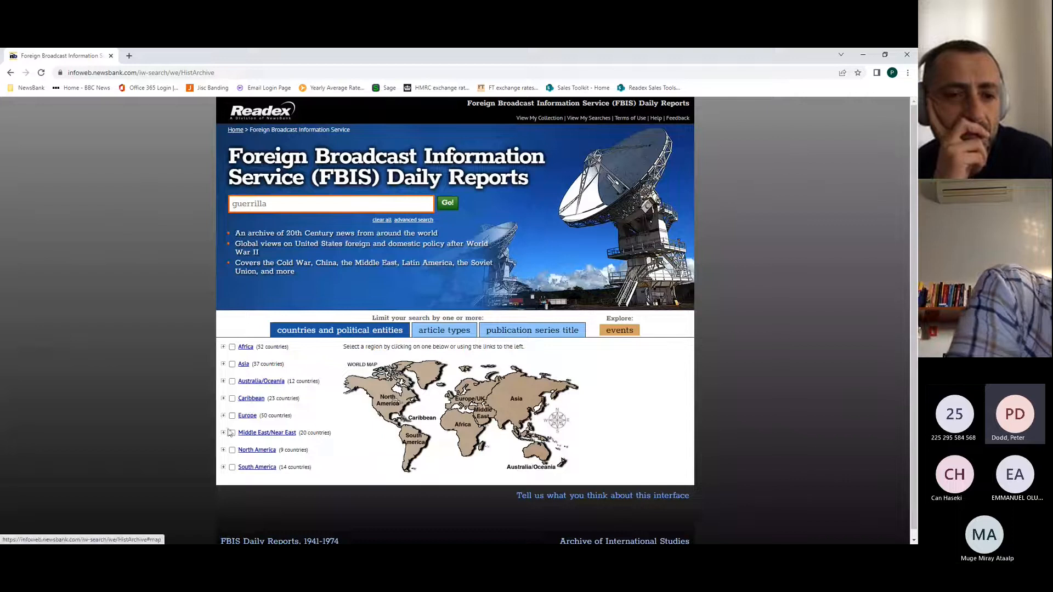
pyautogui.click(224, 415)
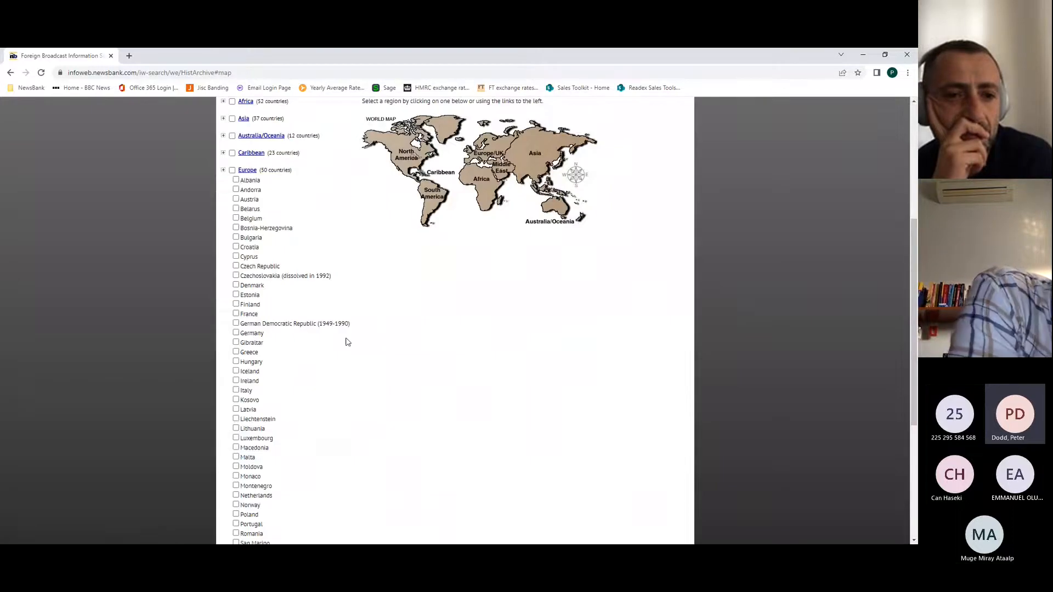
pyautogui.click(236, 256)
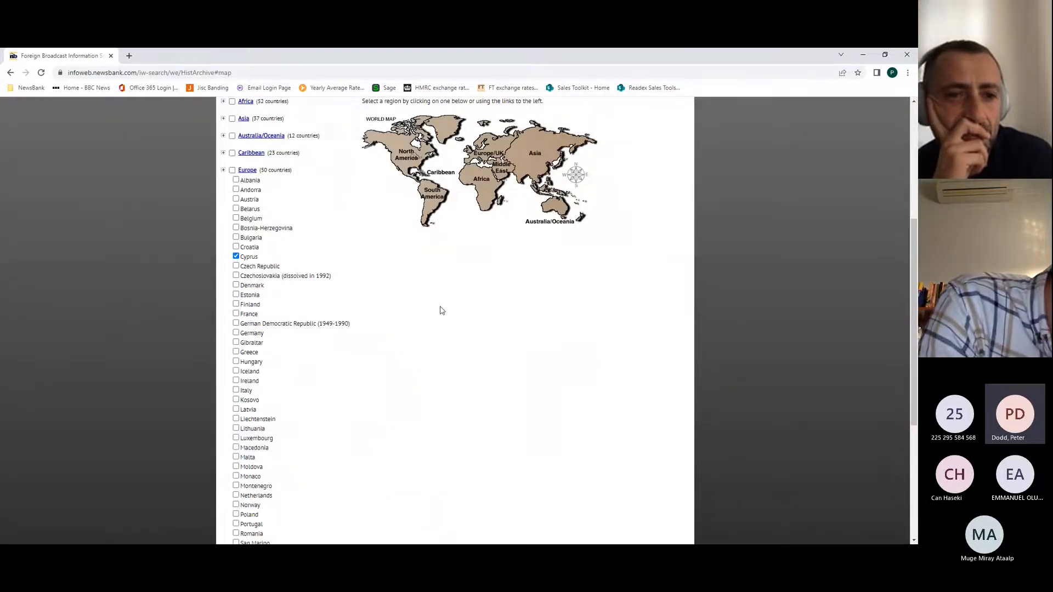
pyautogui.scroll(3)
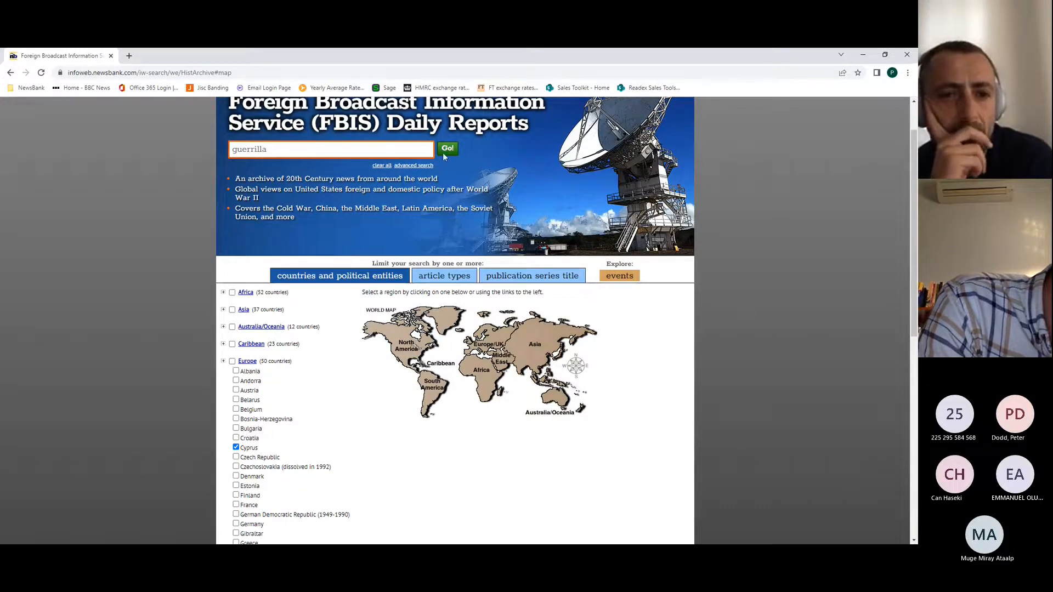
# - Rerun the guerrilla search limited to Cyprus and browse the nine results
pyautogui.click(448, 149)
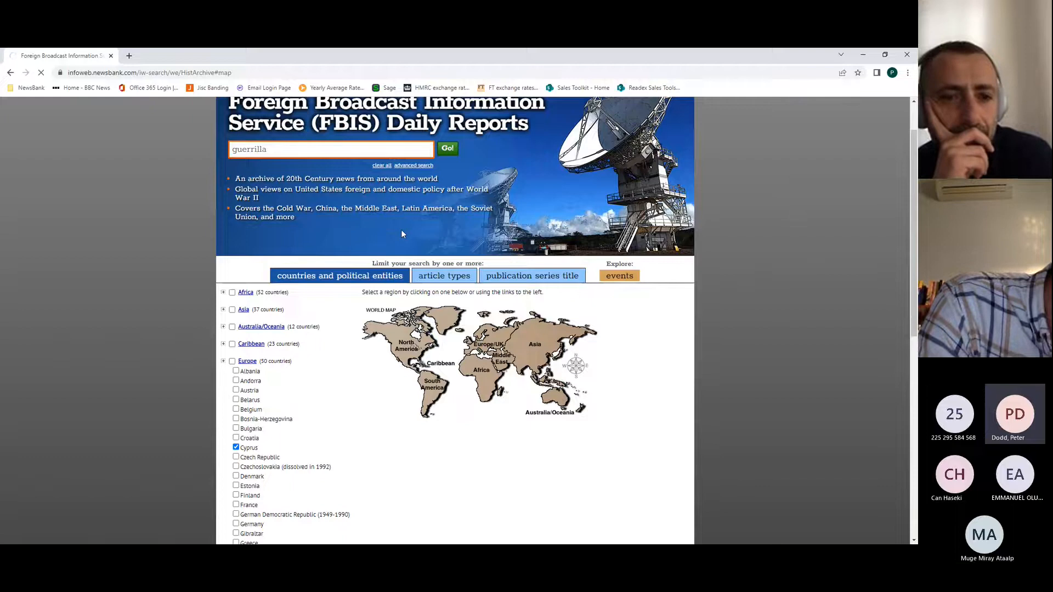
pyautogui.click(446, 149)
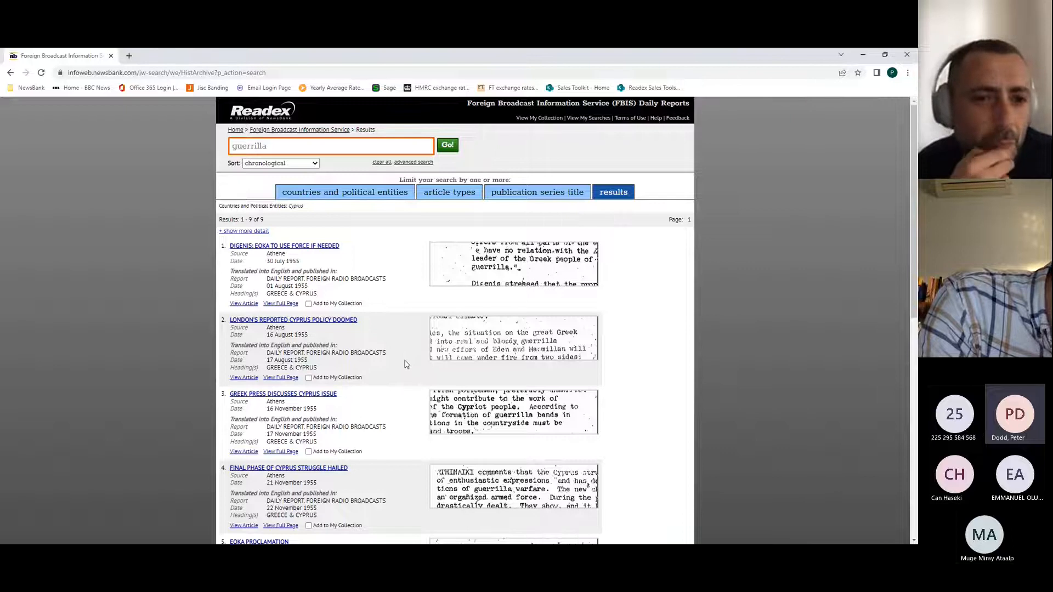
pyautogui.scroll(-3)
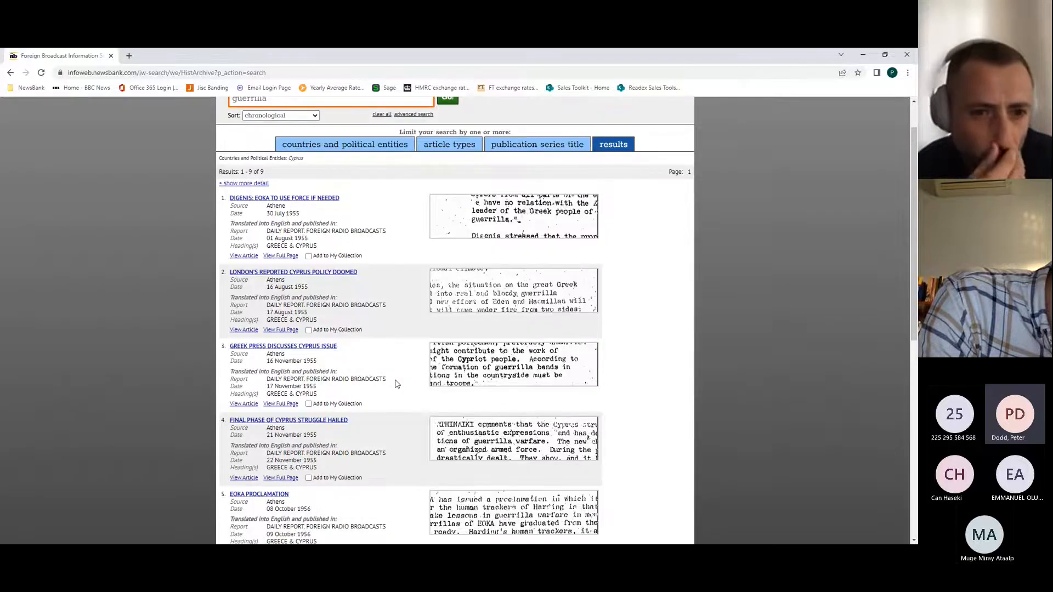
pyautogui.scroll(-3)
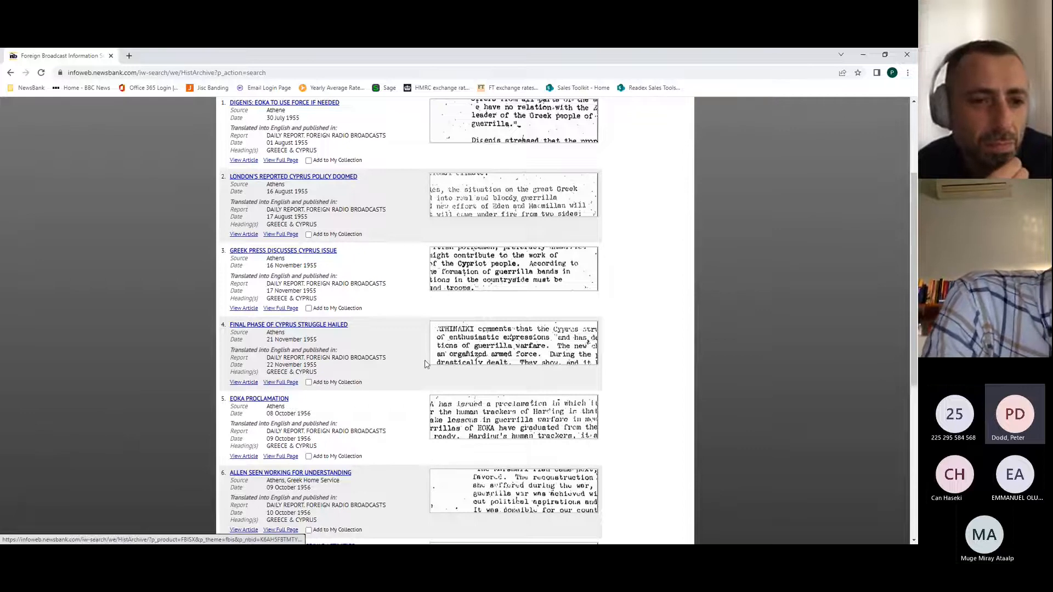
pyautogui.scroll(3)
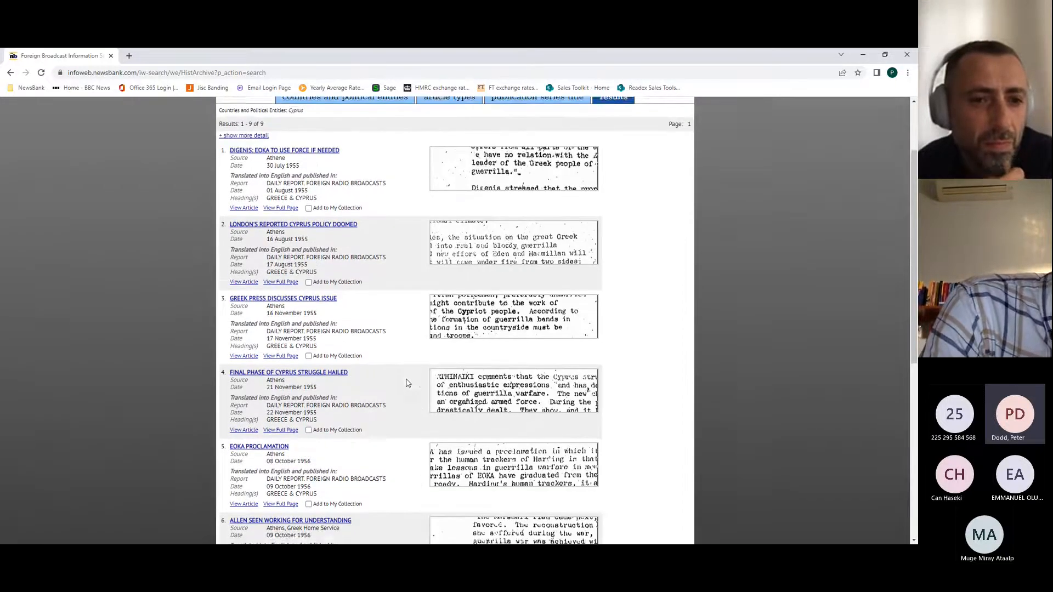
pyautogui.scroll(3)
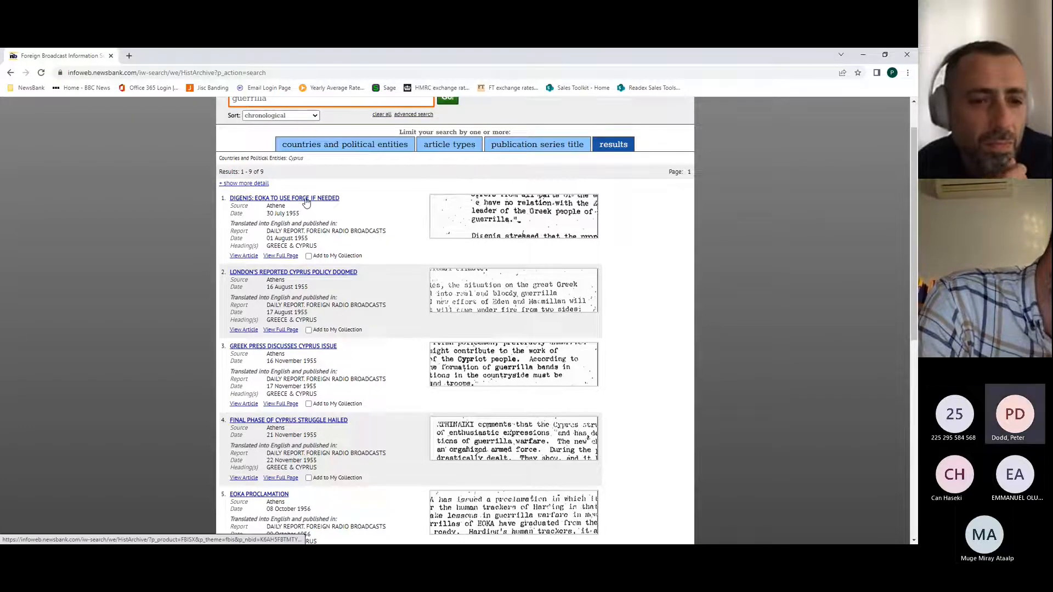
pyautogui.click(284, 197)
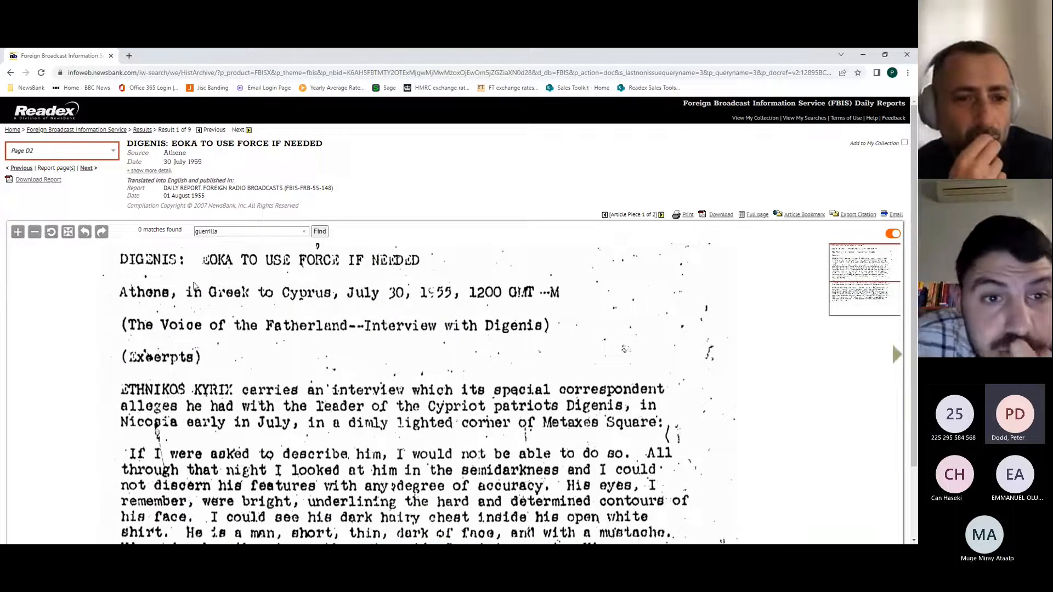
pyautogui.moveTo(347, 367)
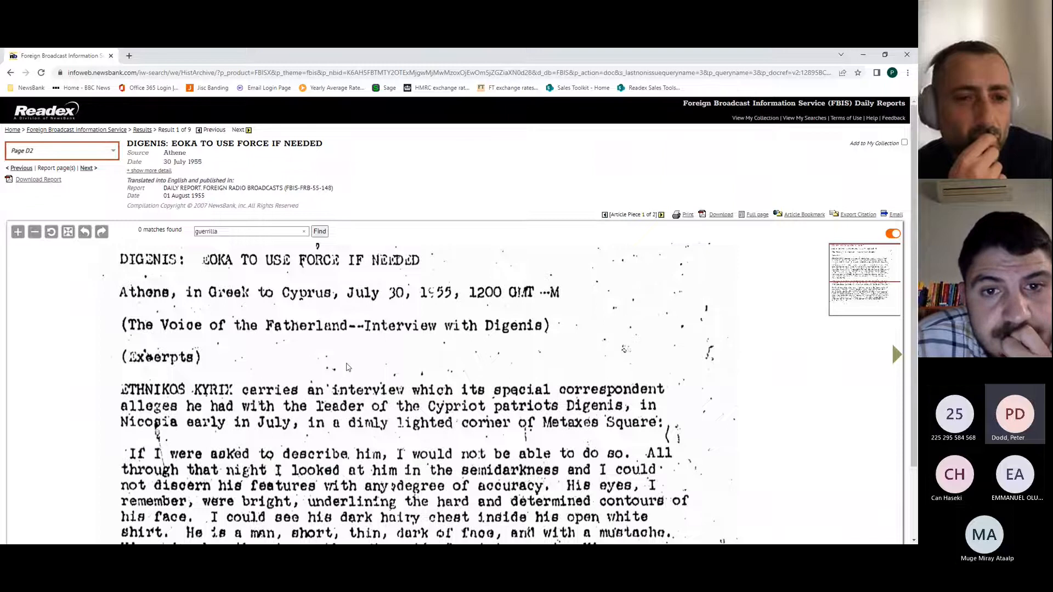
# - Scroll the Digenis interview text down to the first question about EOKA's aims
pyautogui.scroll(-3)
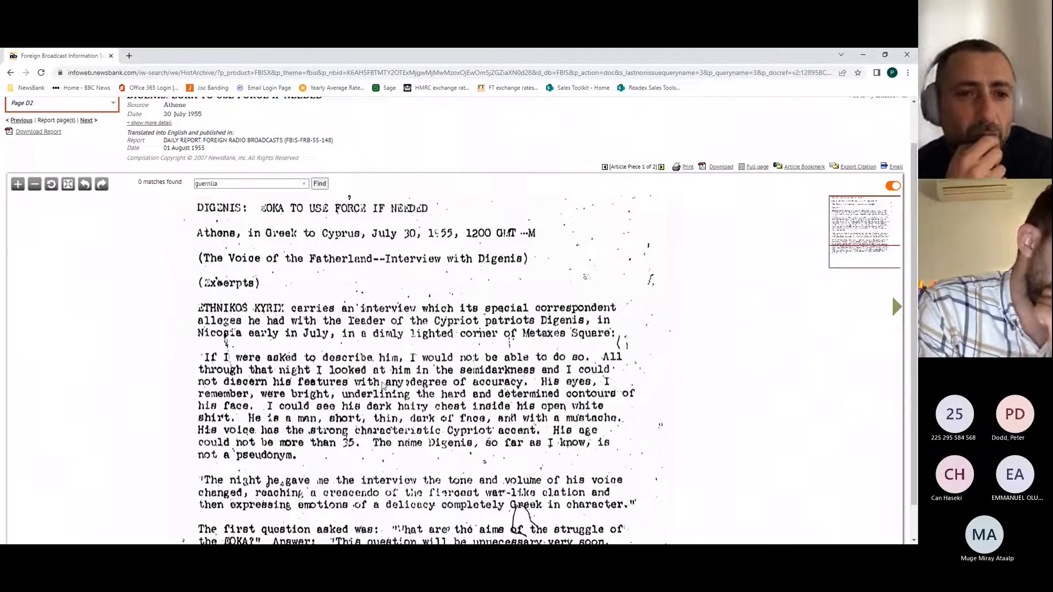
pyautogui.scroll(-3)
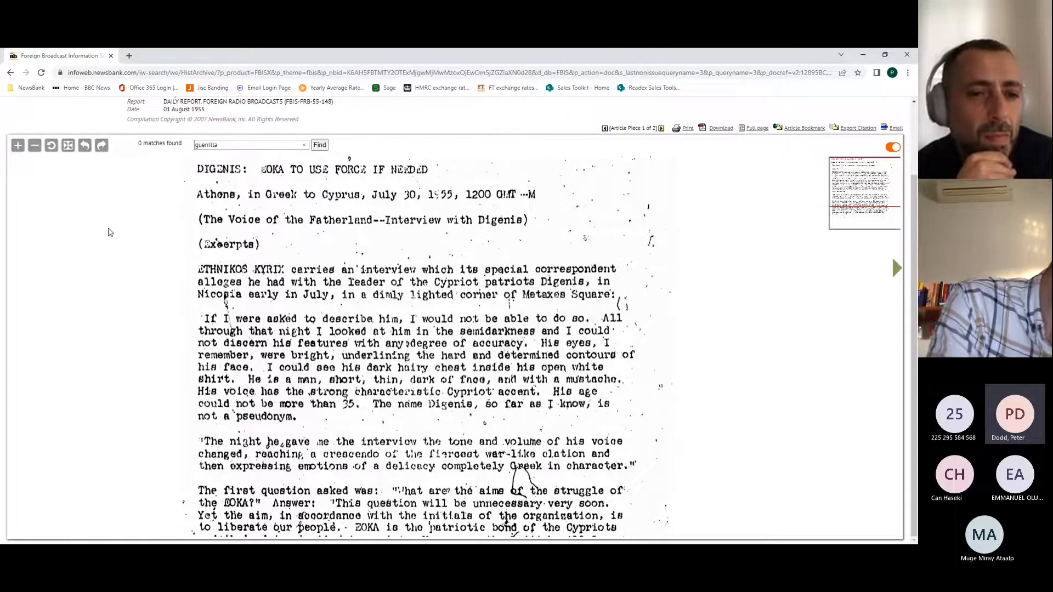
pyautogui.scroll(-3)
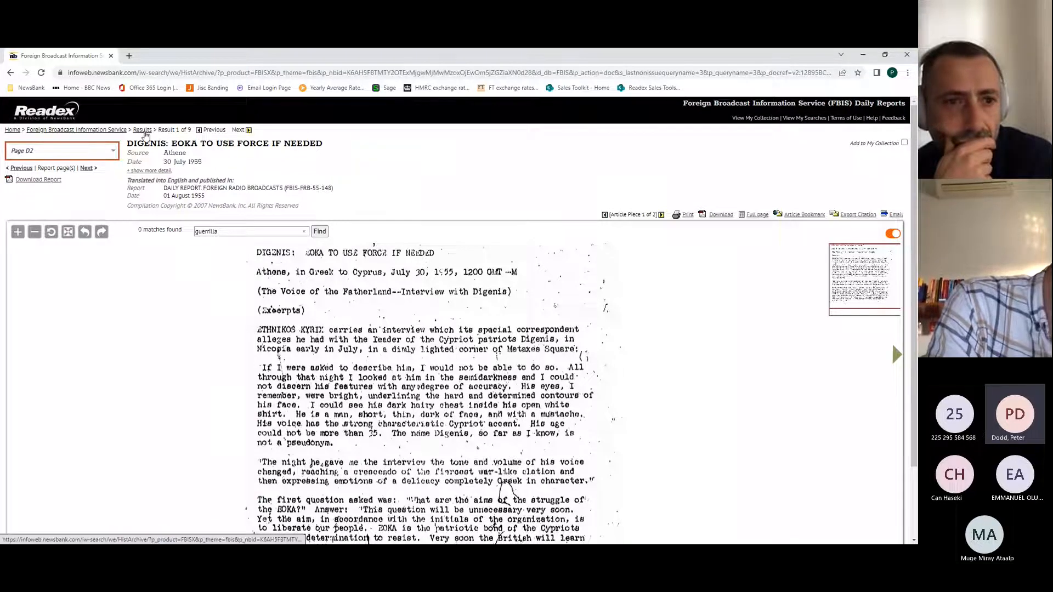
# - Open 'London's Reported Cyprus Policy Doomed' from the results, then go back to the list
pyautogui.click(141, 129)
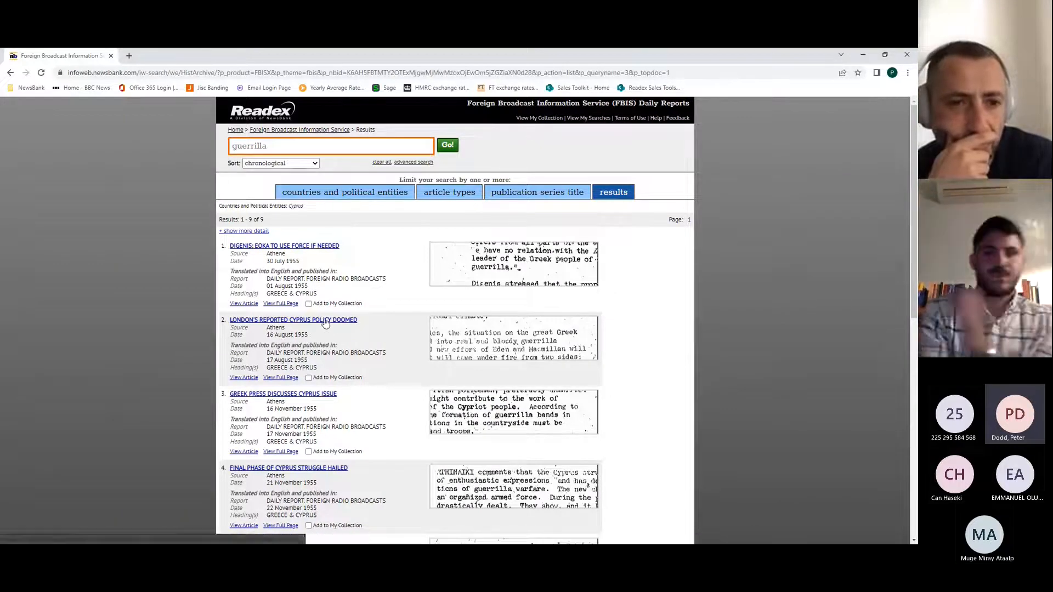
pyautogui.click(293, 319)
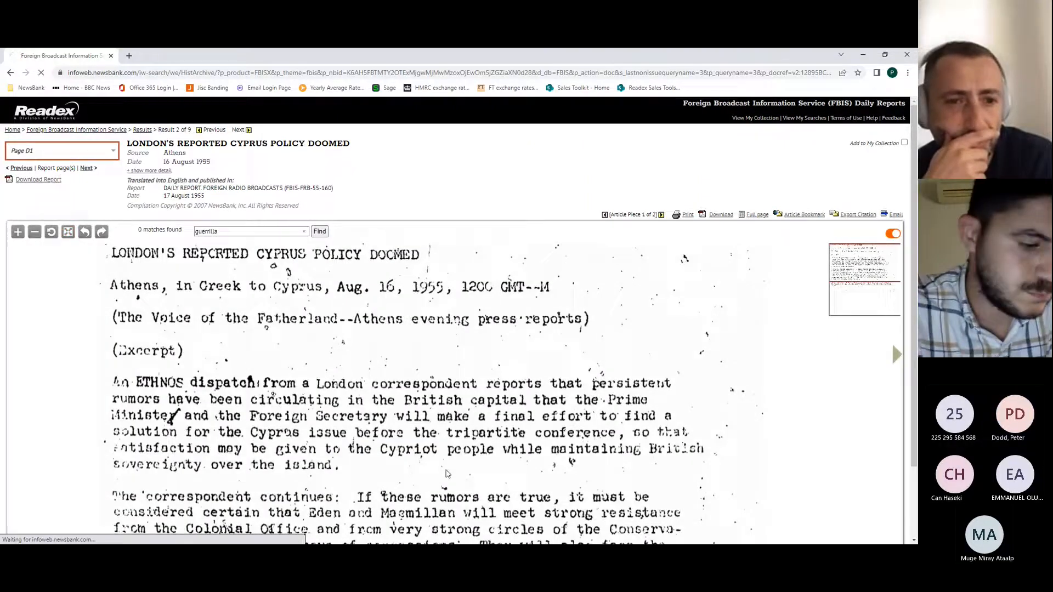
pyautogui.click(143, 130)
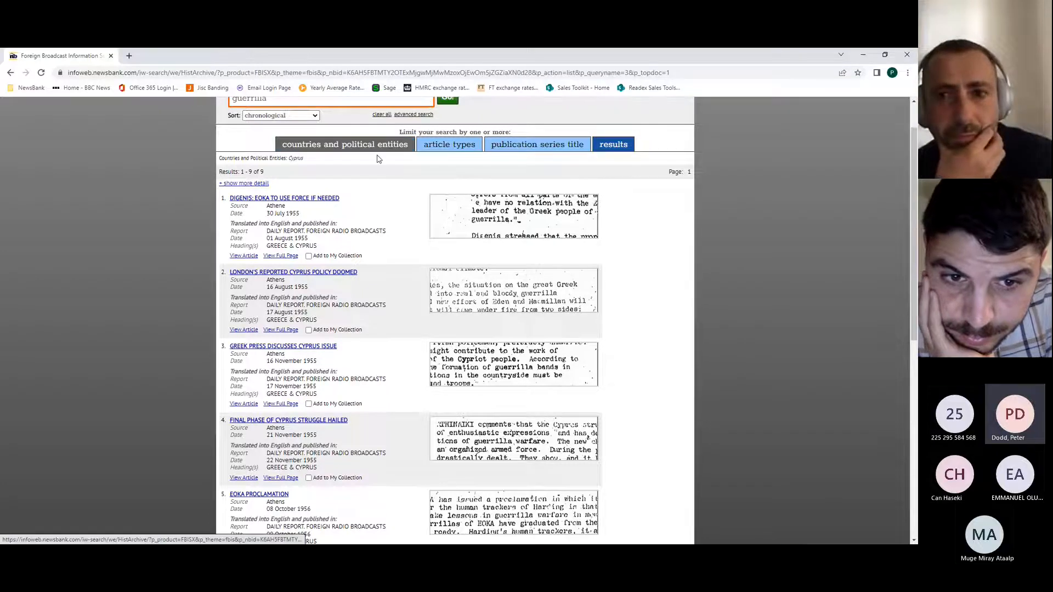
# - Run a new advanced search restricted to articles dated 1955
pyautogui.scroll(3)
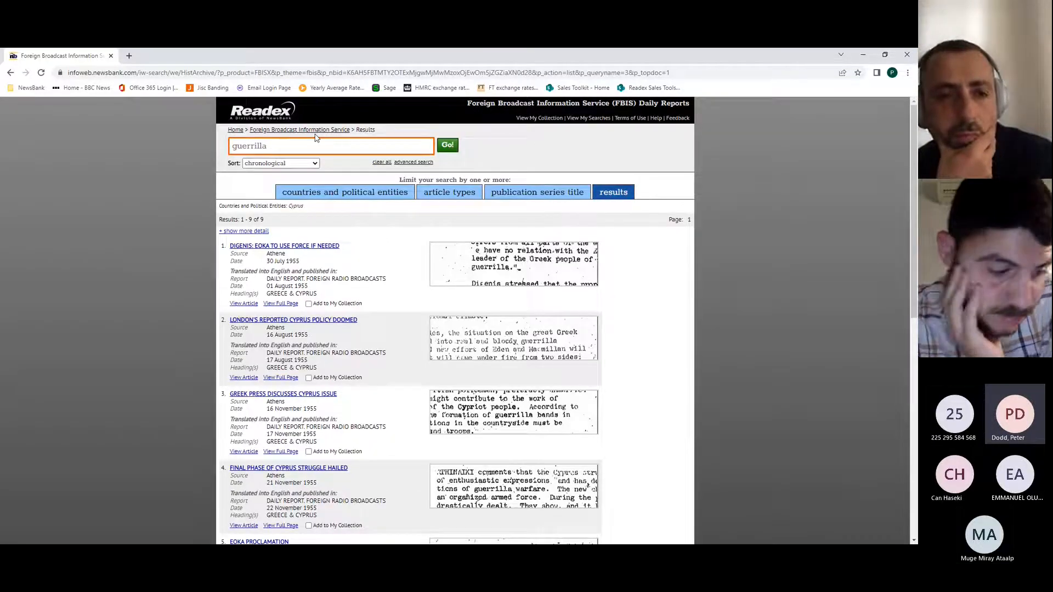
pyautogui.click(299, 129)
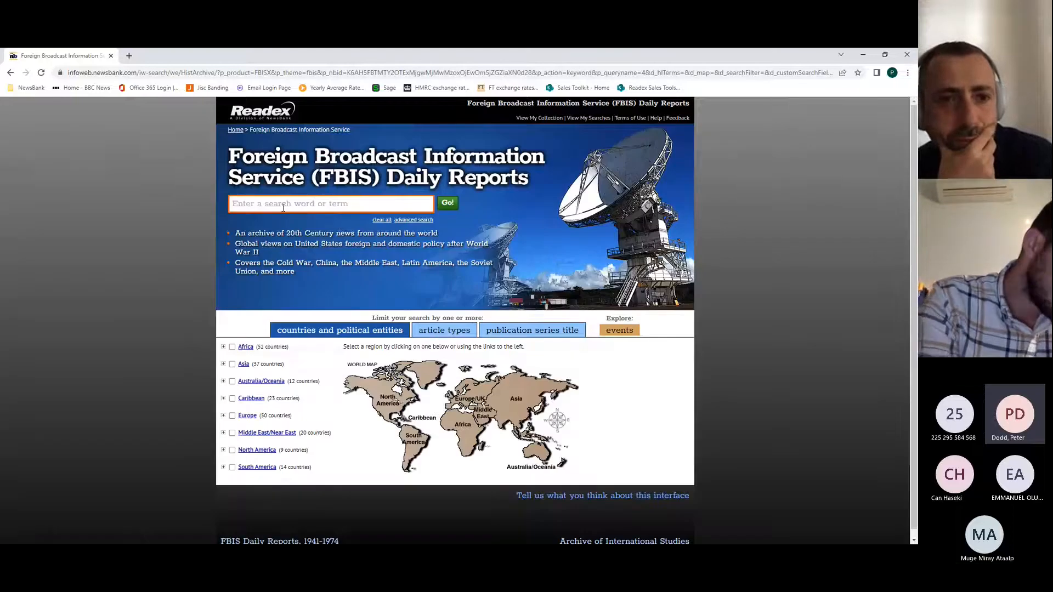
pyautogui.write('guerrilla')
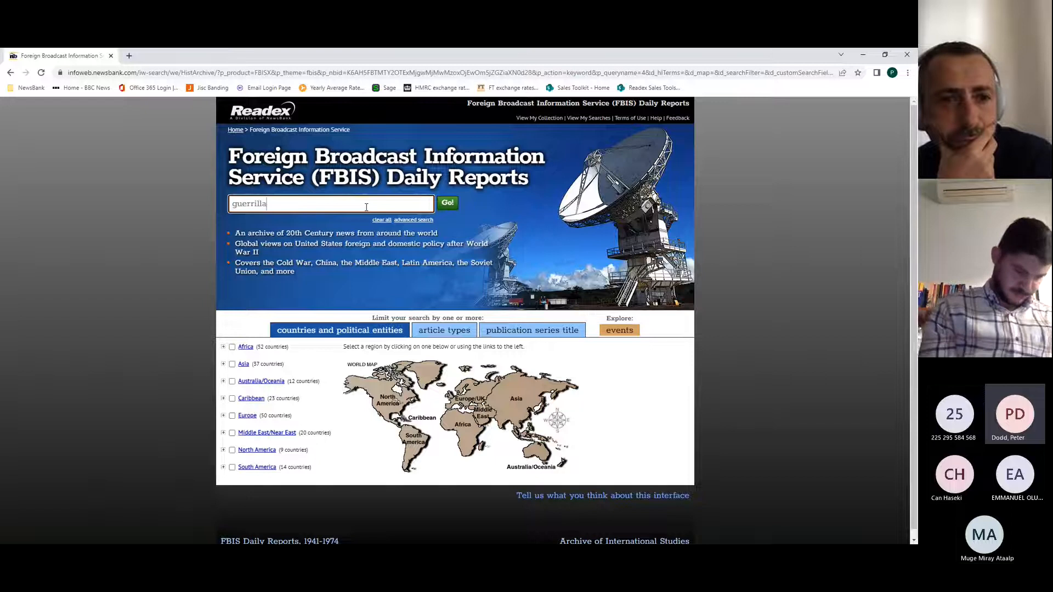
pyautogui.click(413, 219)
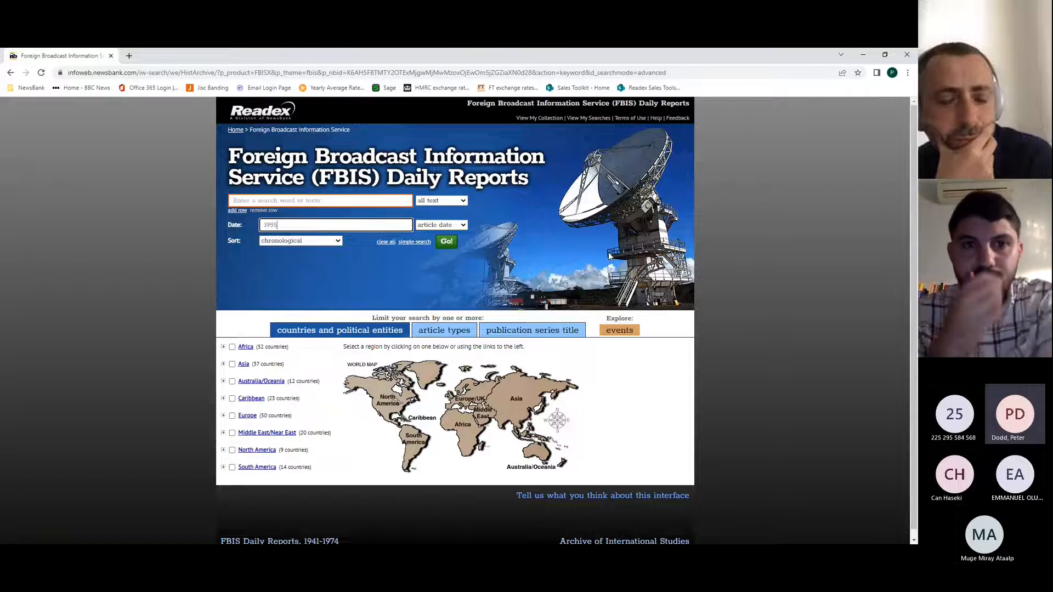
pyautogui.click(446, 241)
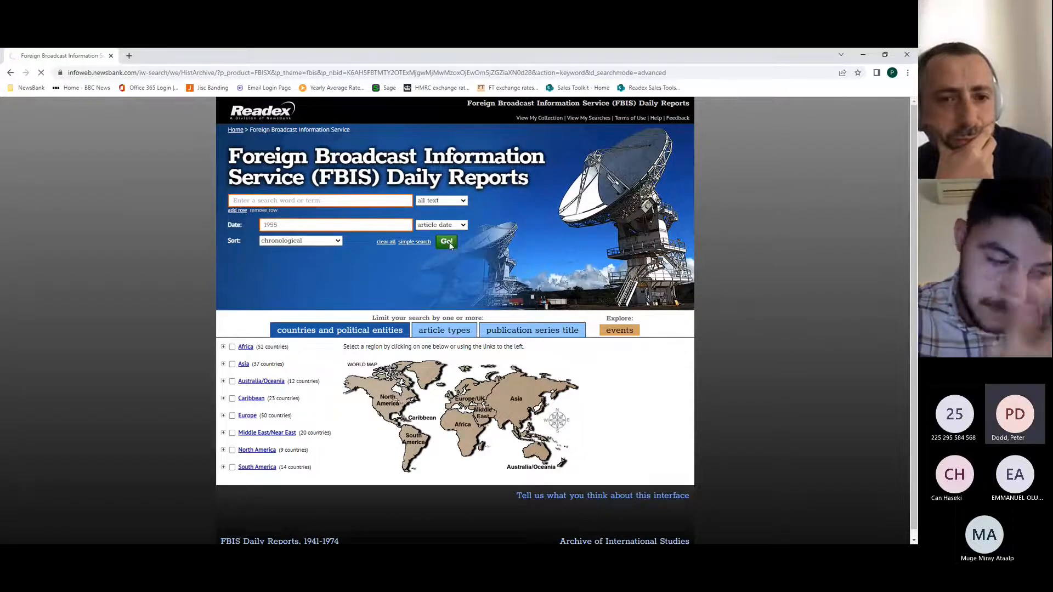
pyautogui.click(447, 241)
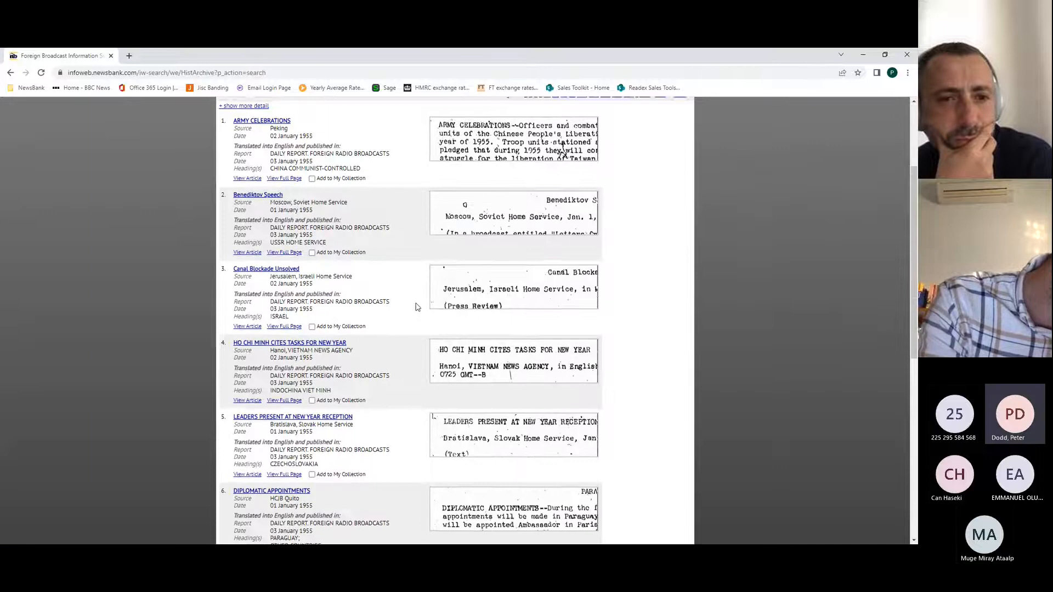
pyautogui.scroll(3)
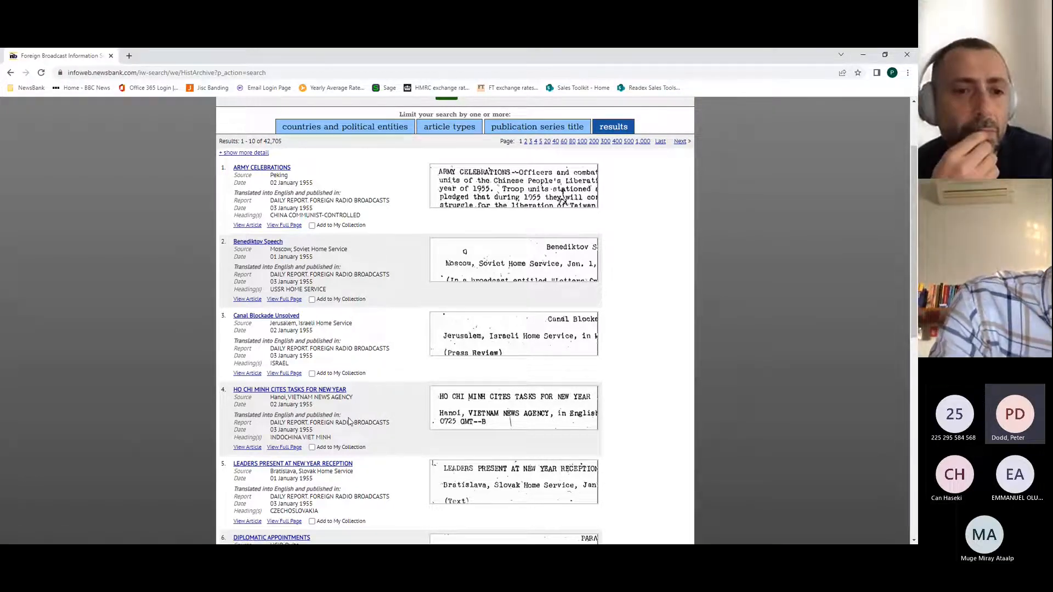
pyautogui.scroll(-3)
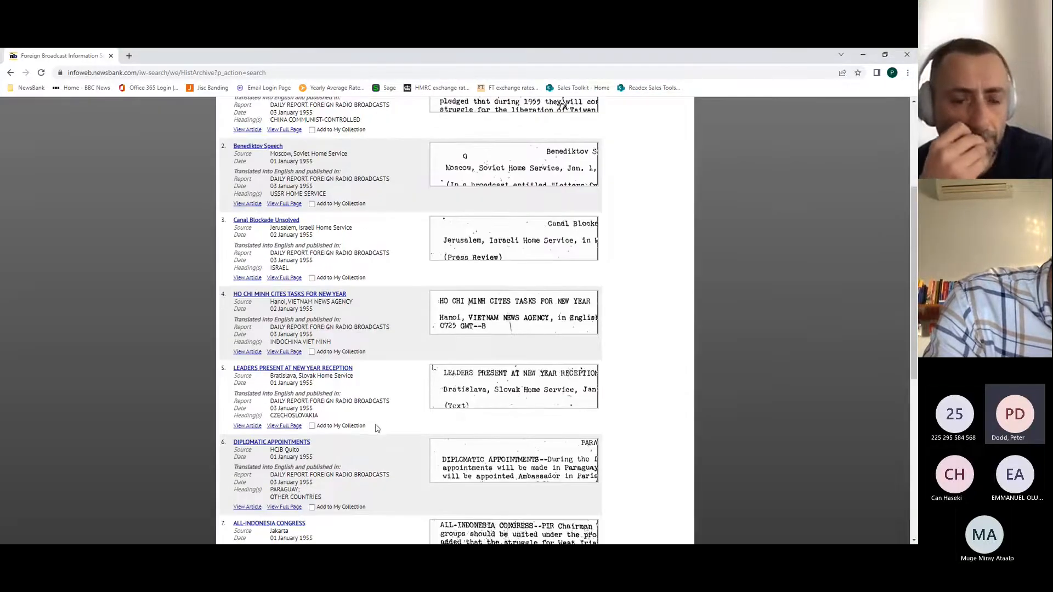
pyautogui.moveTo(377, 455)
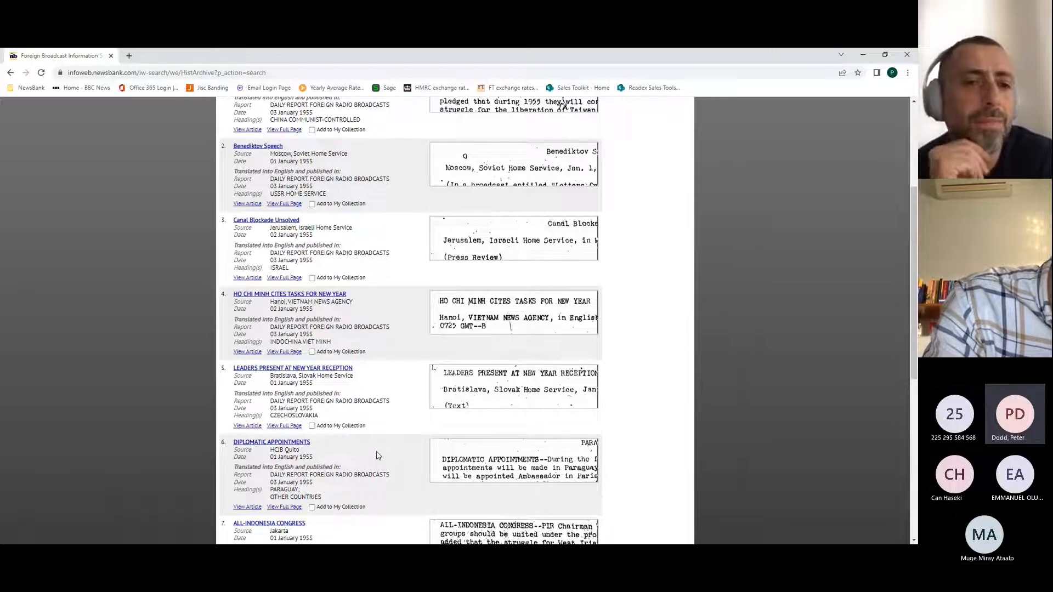
pyautogui.scroll(-3)
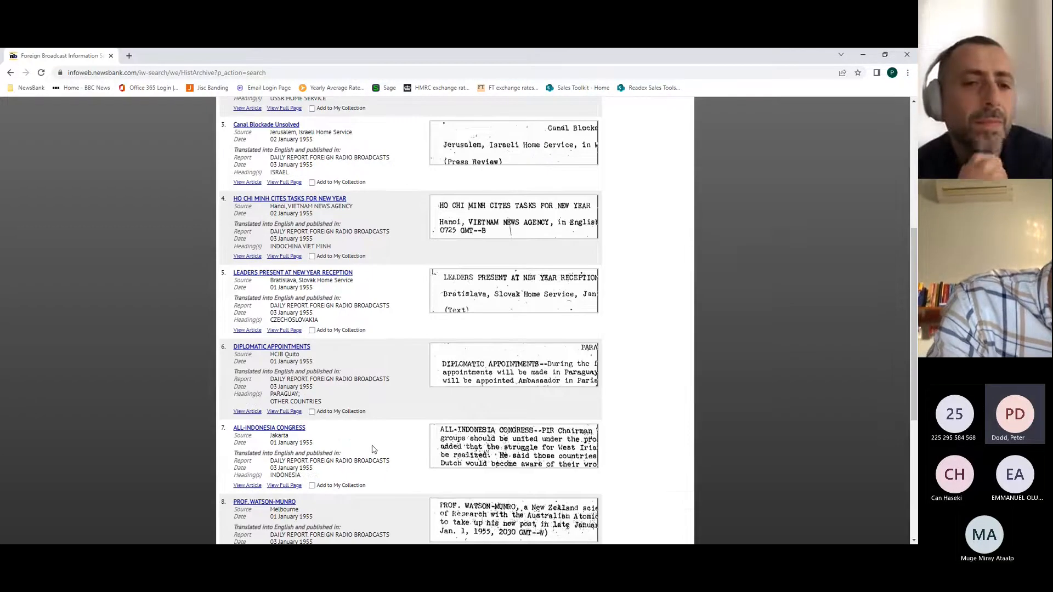
pyautogui.scroll(3)
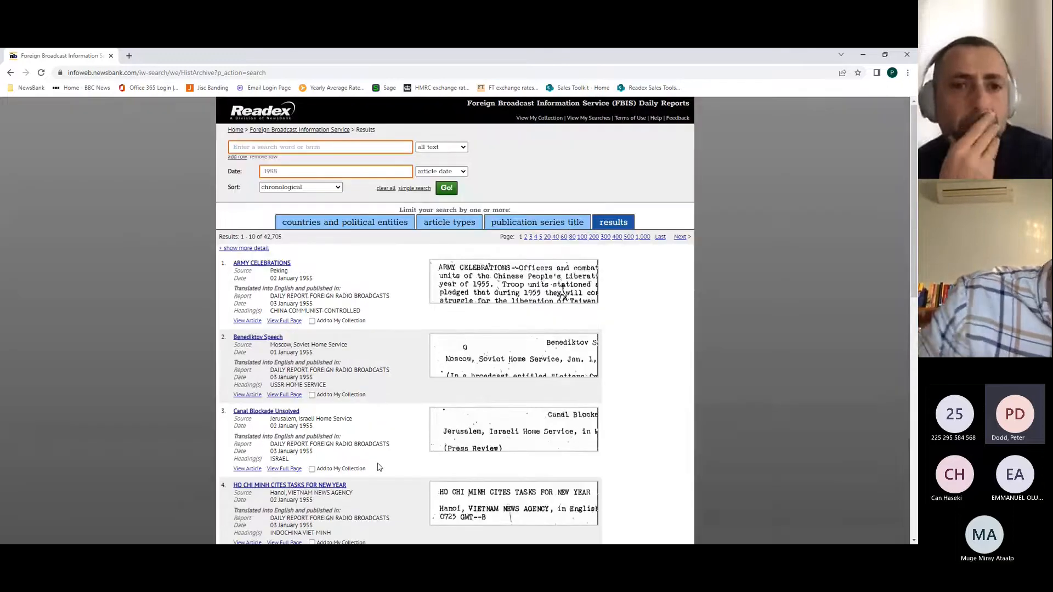